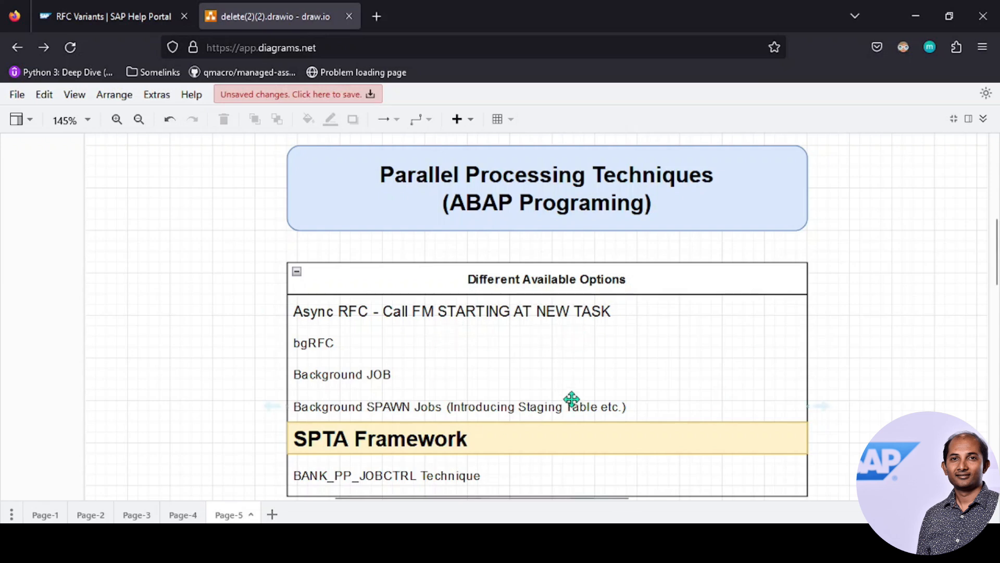
mouse_move(552, 384)
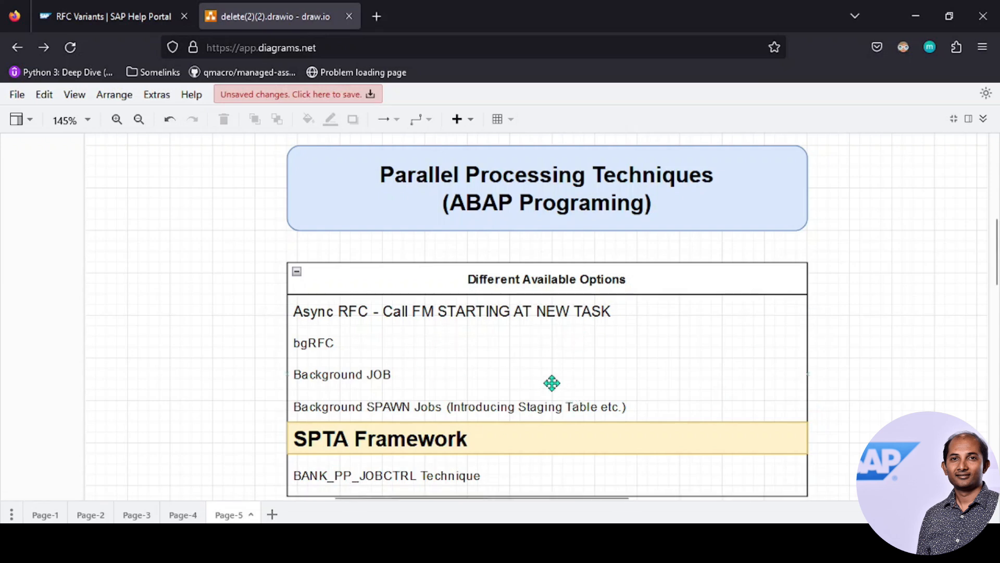
- Review the PARAMETERS block (rfcgroup, tasks, number range) and leave the editor with /o
scroll("down", 3)
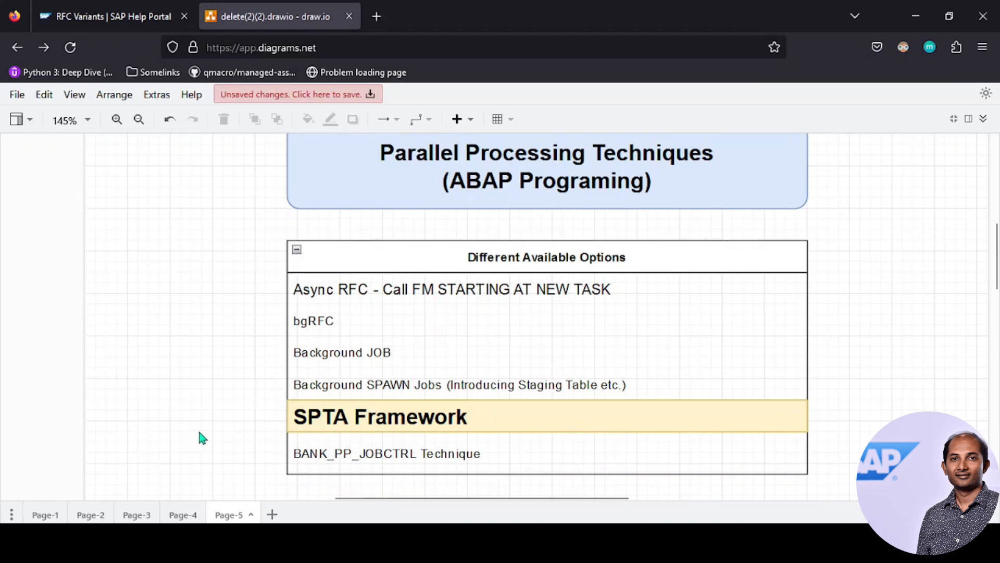
mouse_move(370, 417)
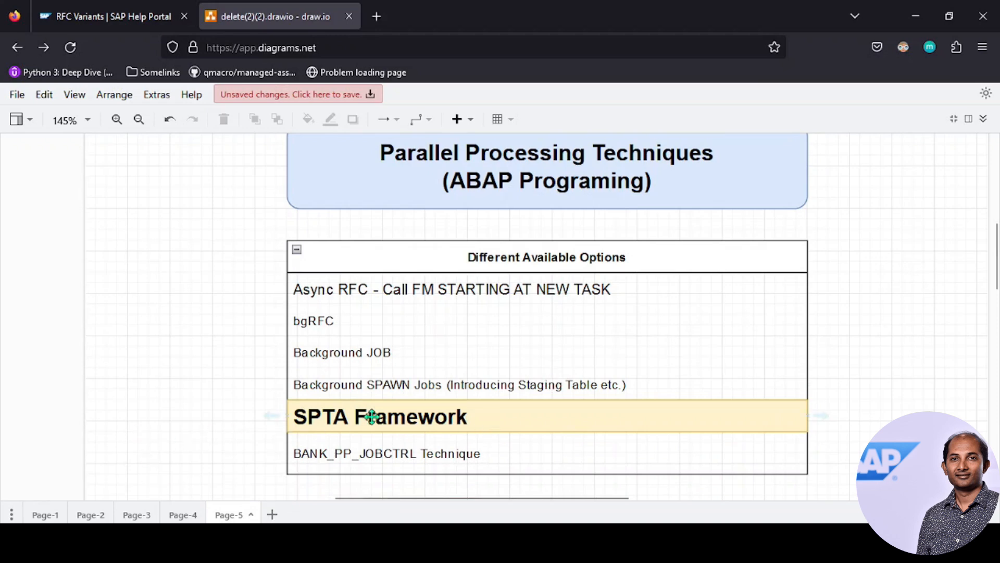
mouse_move(408, 385)
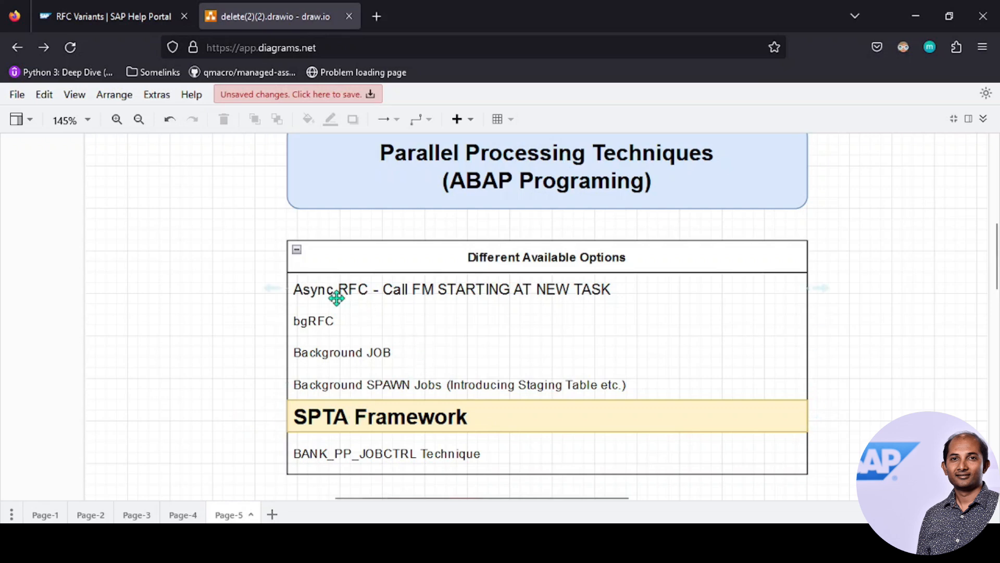
mouse_move(409, 376)
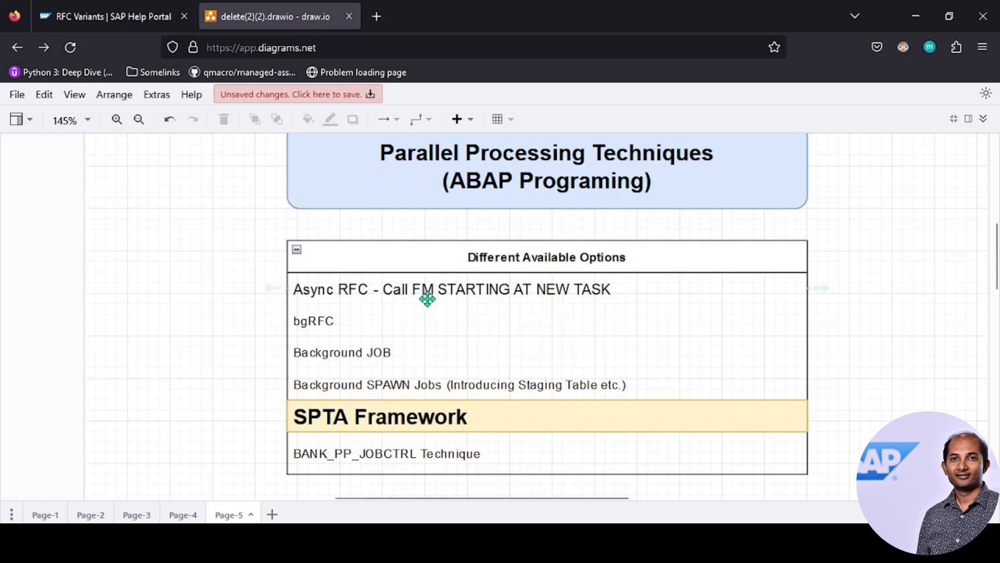
mouse_move(604, 287)
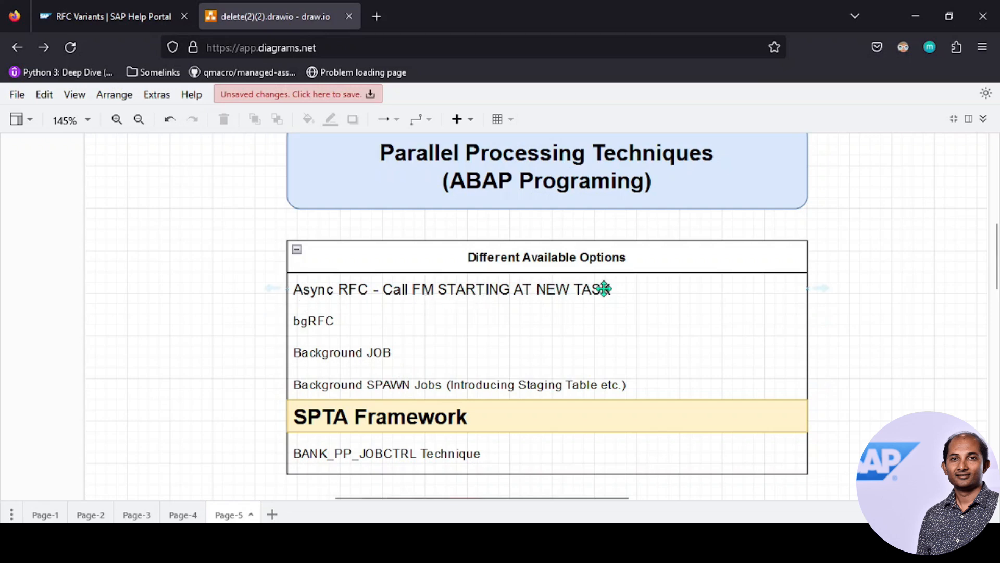
mouse_move(357, 292)
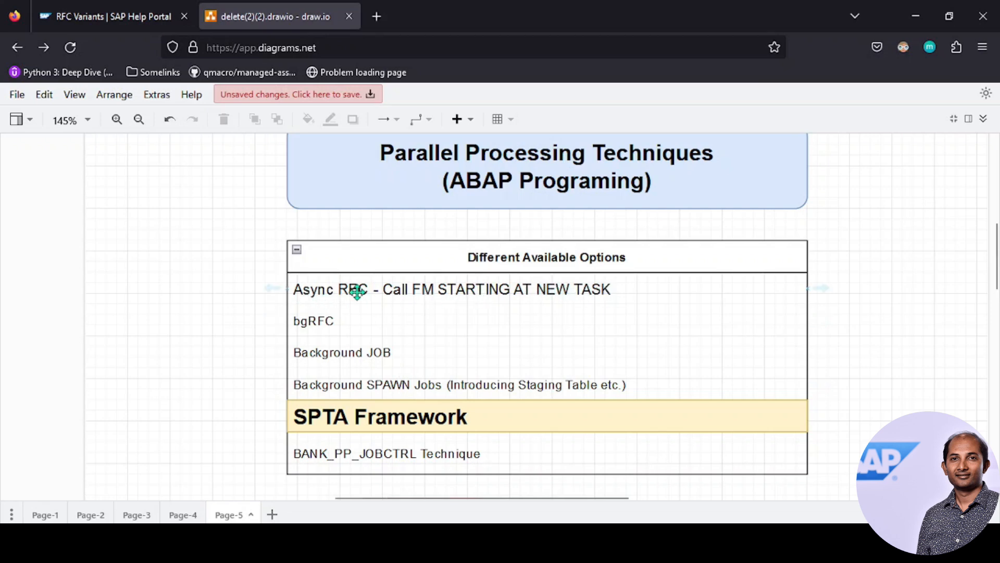
mouse_move(660, 299)
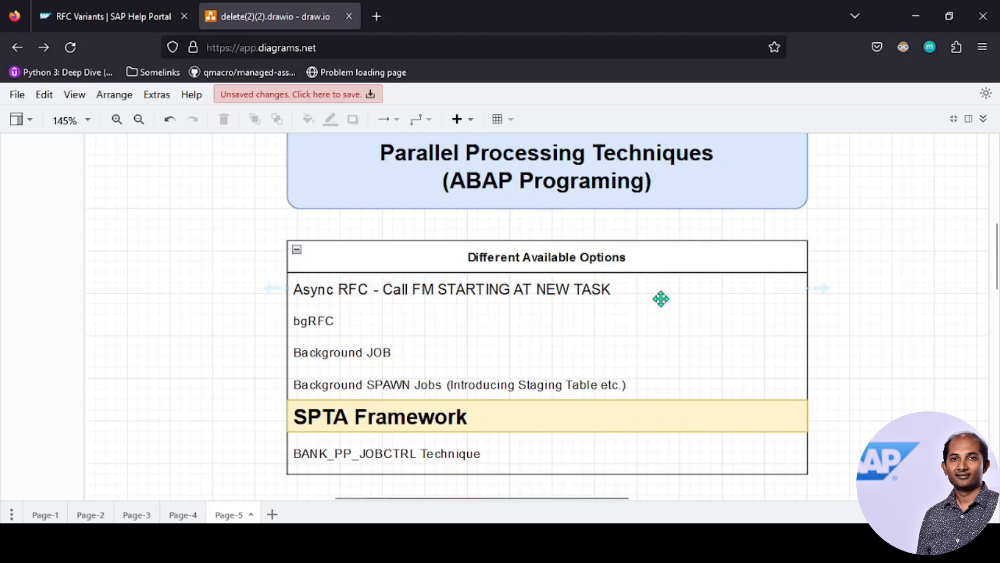
mouse_move(698, 292)
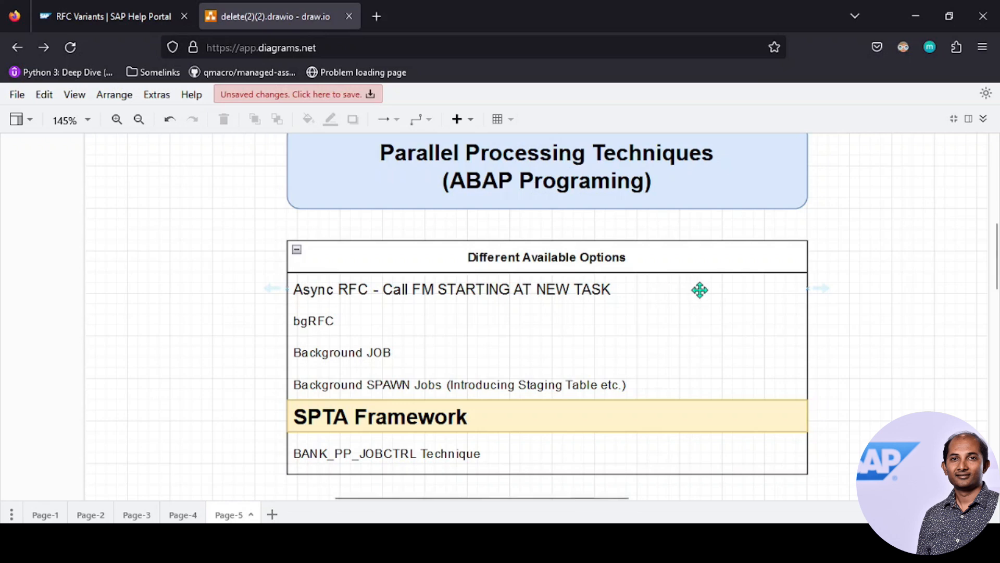
mouse_move(758, 288)
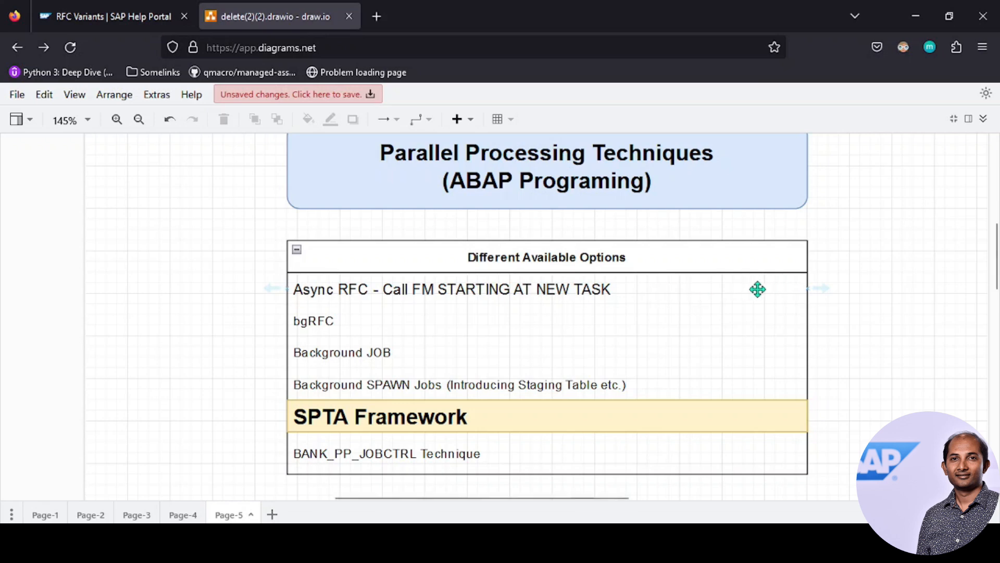
mouse_move(719, 323)
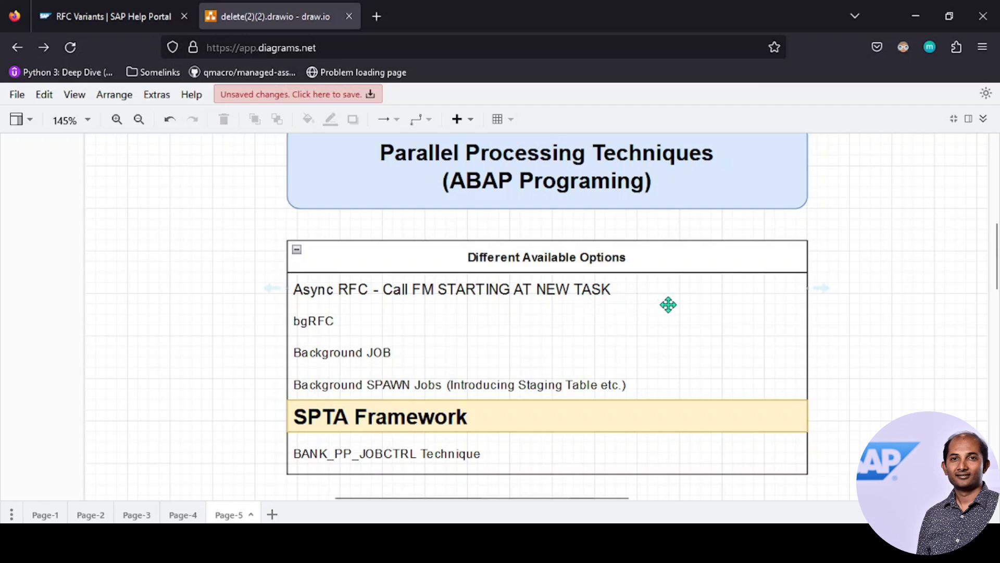
mouse_move(356, 325)
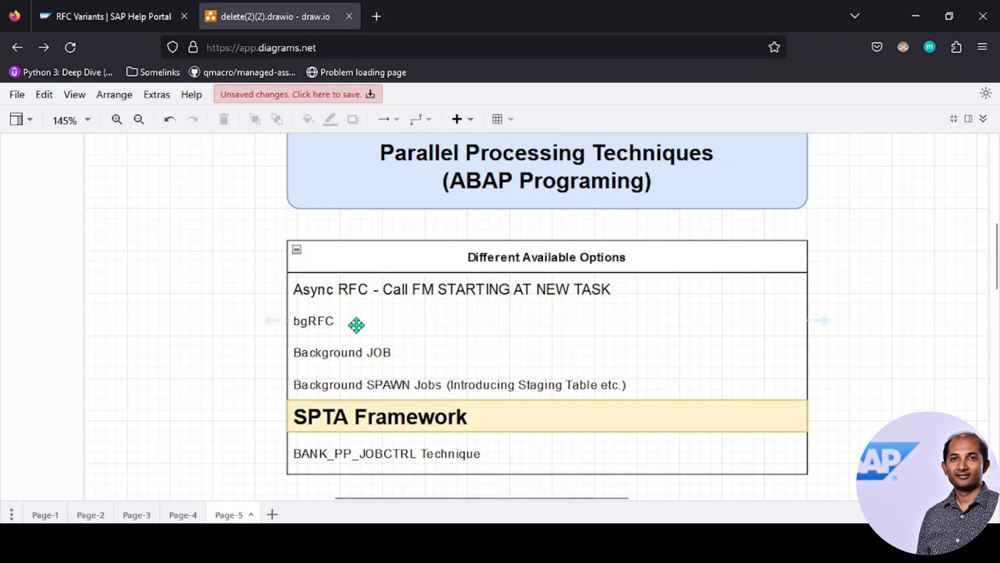
mouse_move(397, 330)
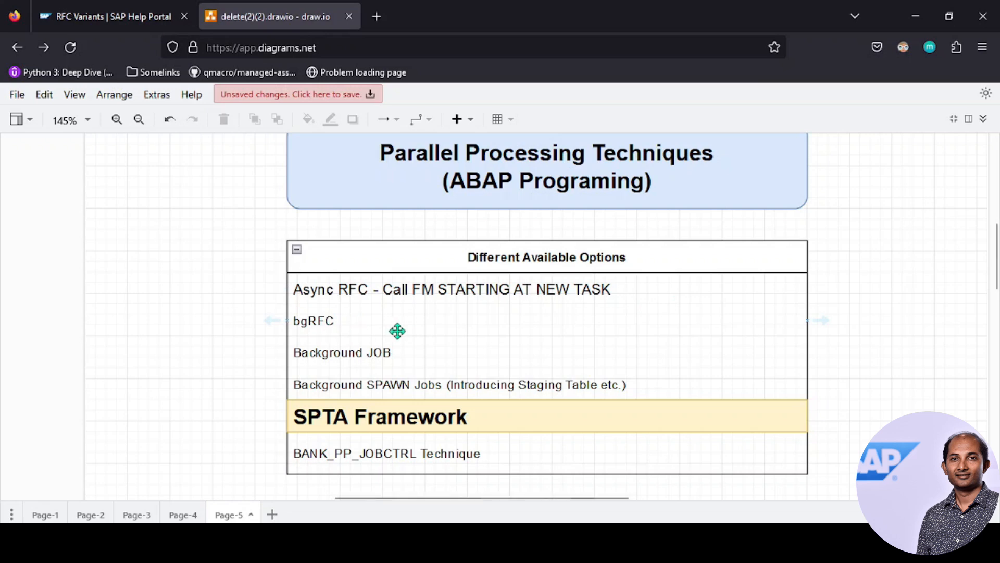
mouse_move(359, 323)
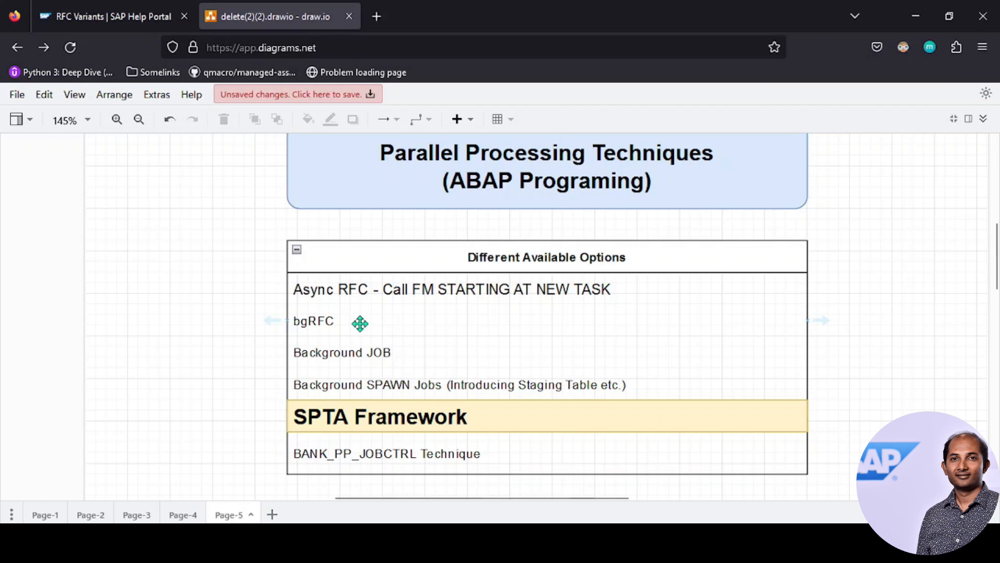
mouse_move(417, 323)
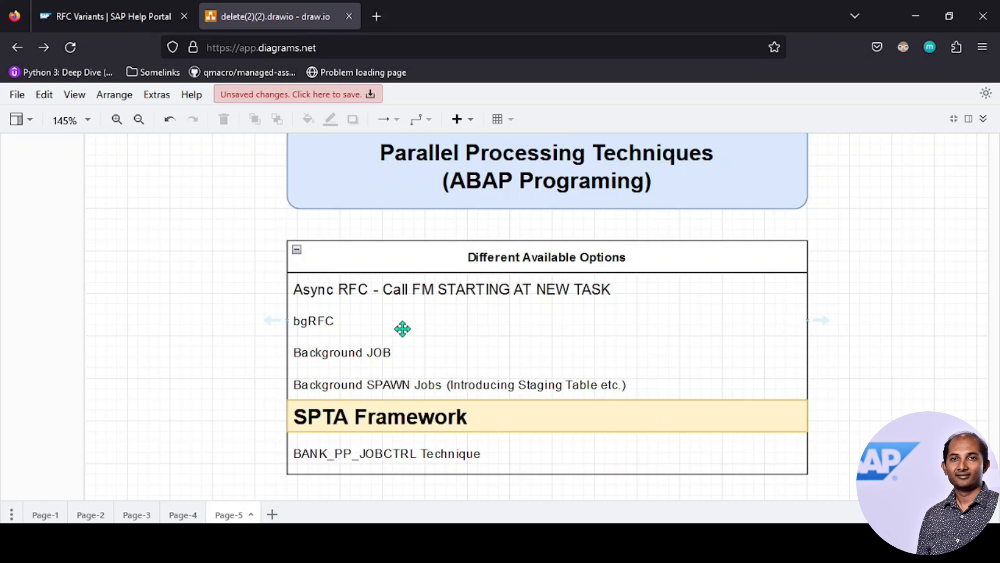
mouse_move(592, 311)
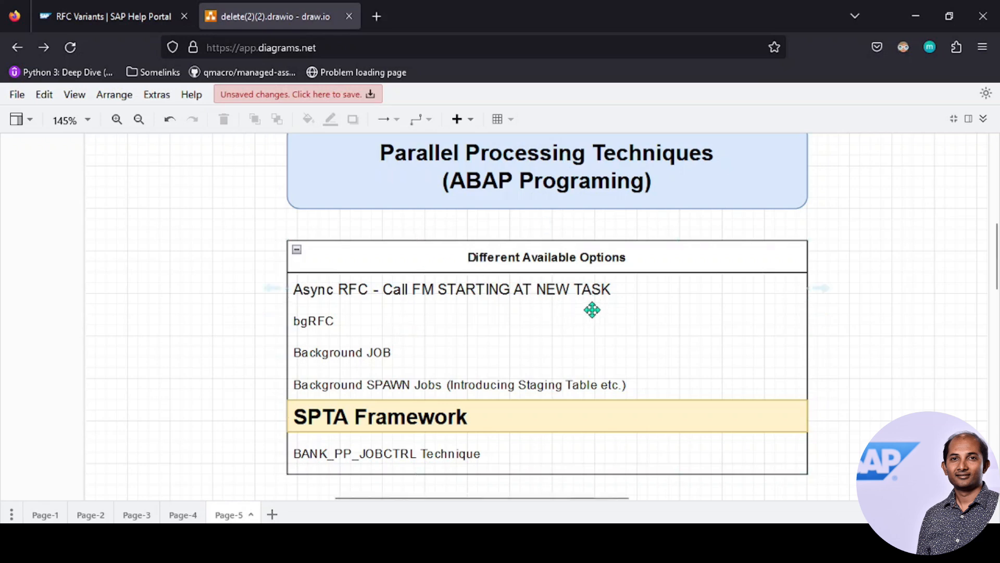
mouse_move(506, 317)
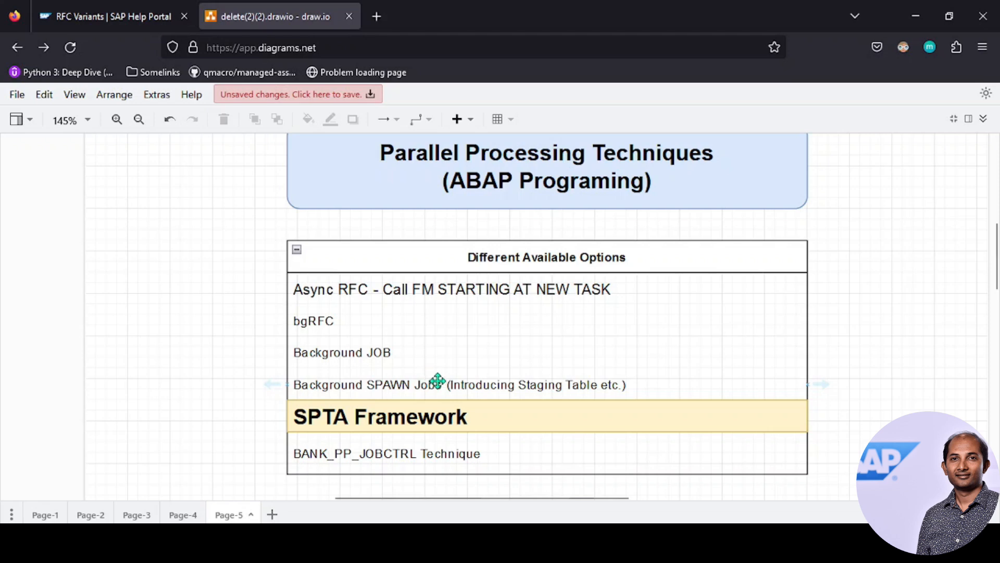
mouse_move(435, 368)
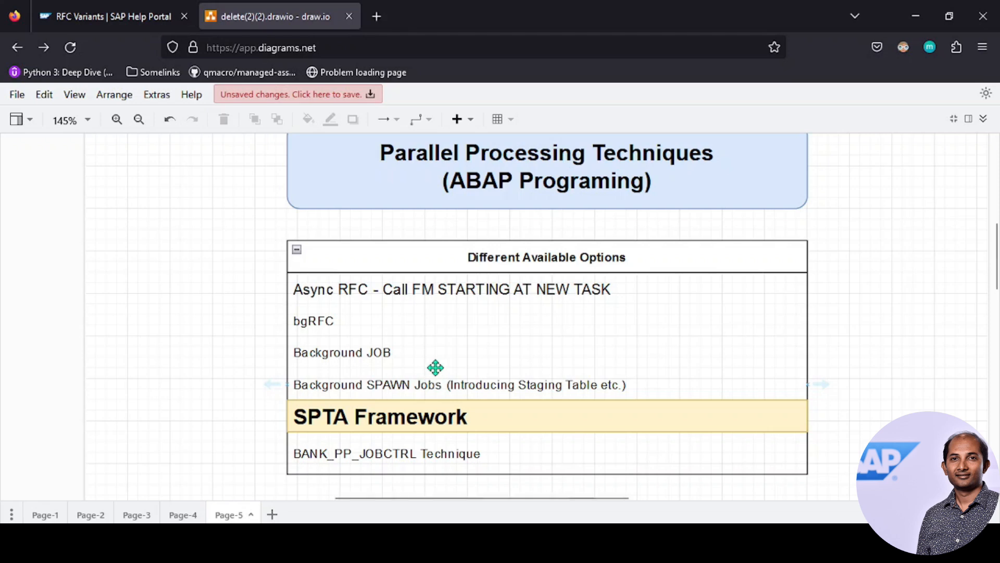
mouse_move(436, 362)
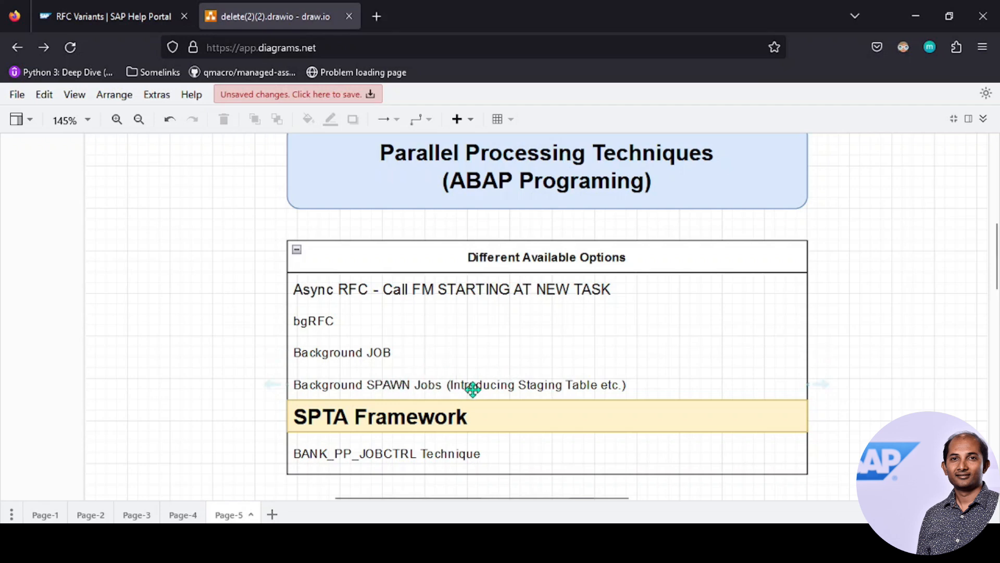
mouse_move(424, 283)
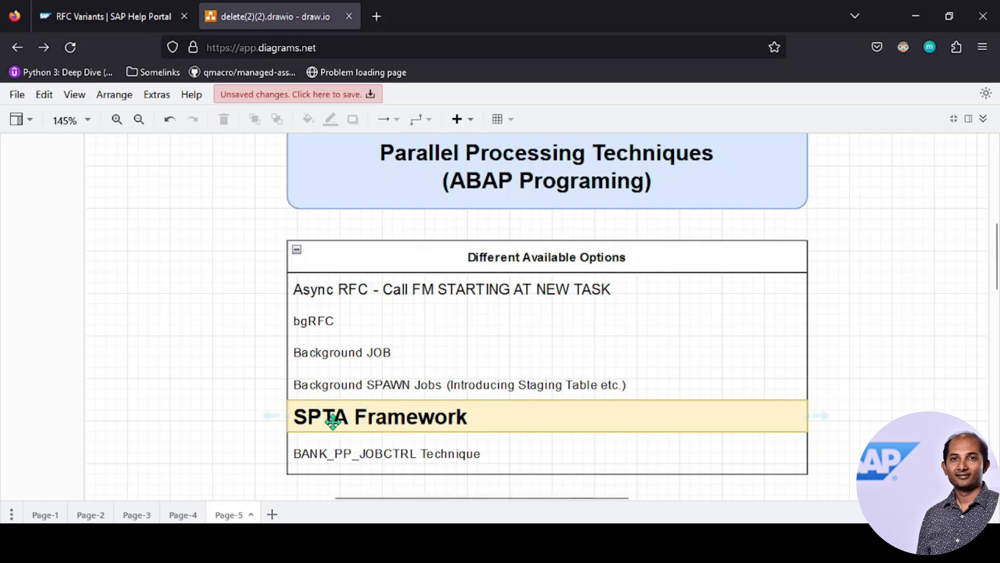
mouse_move(400, 419)
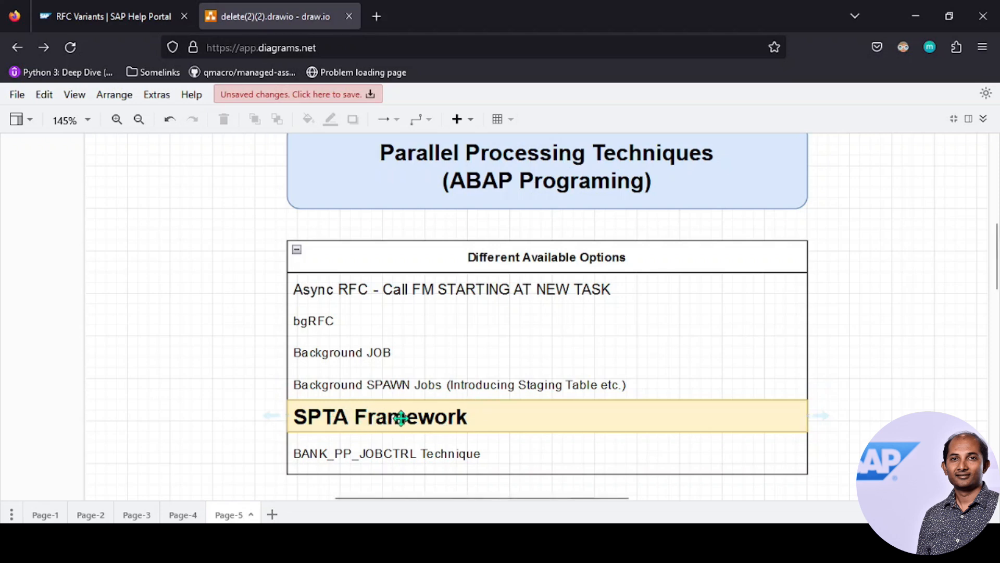
scroll("down", 3)
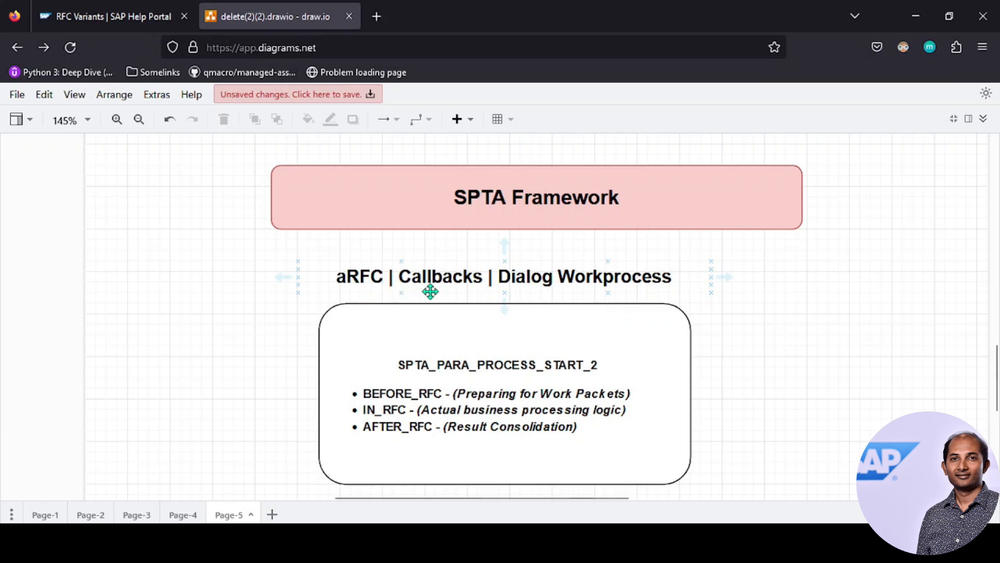
mouse_move(537, 284)
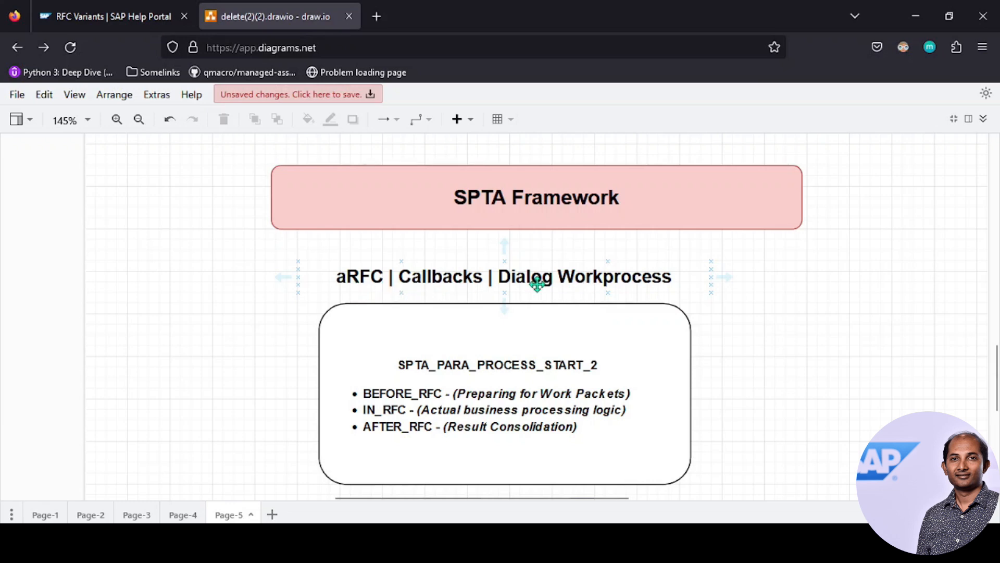
mouse_move(601, 275)
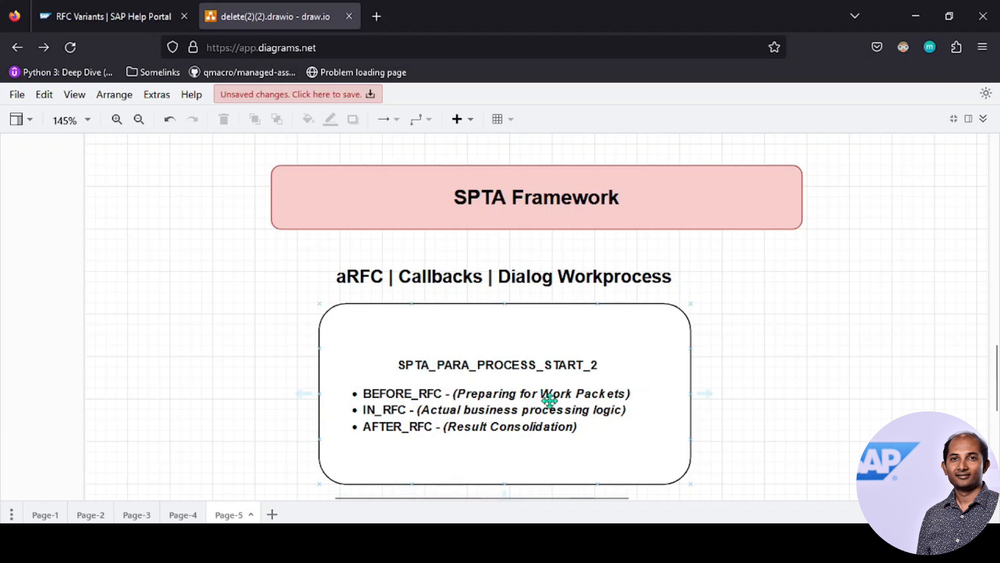
mouse_move(385, 402)
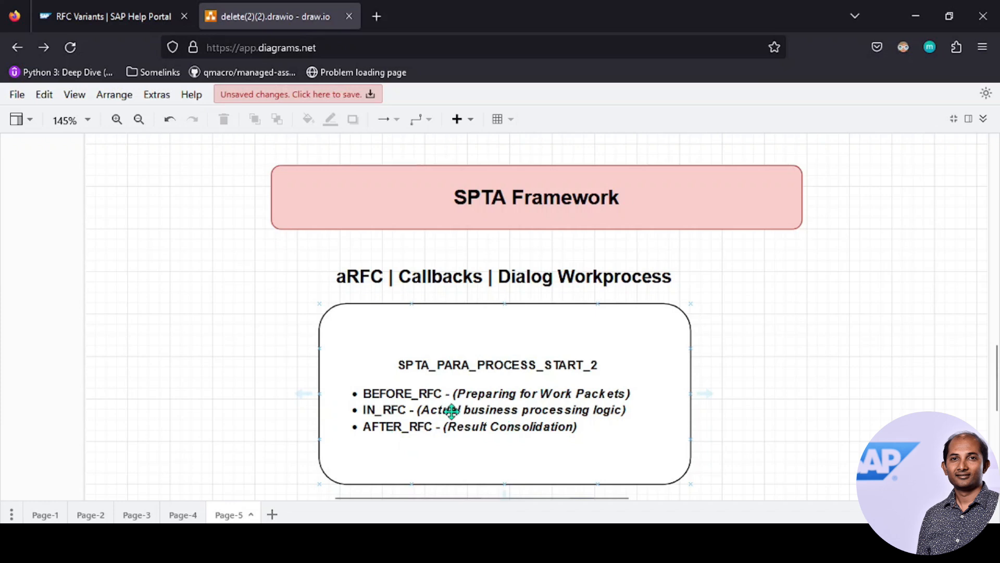
mouse_move(375, 403)
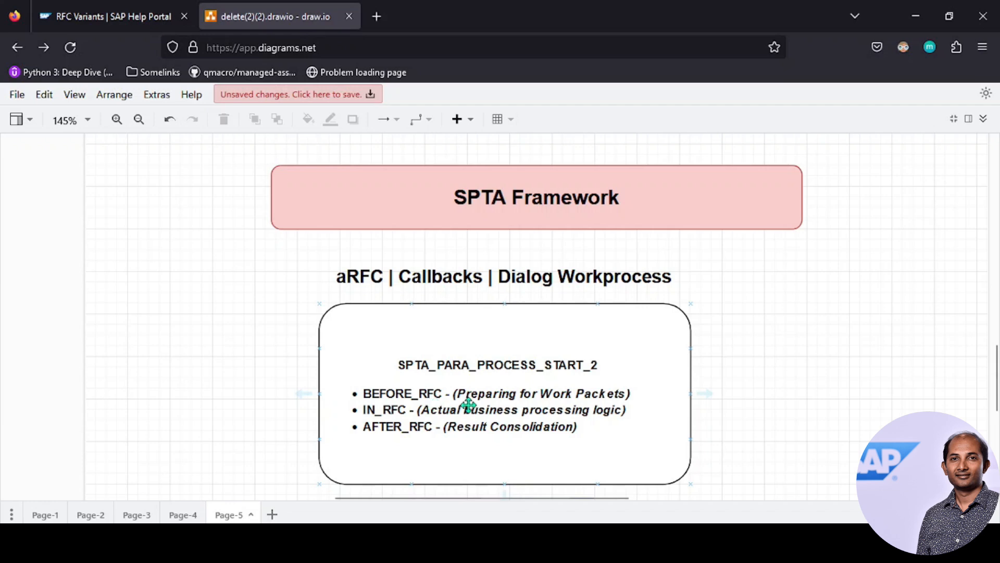
mouse_move(616, 403)
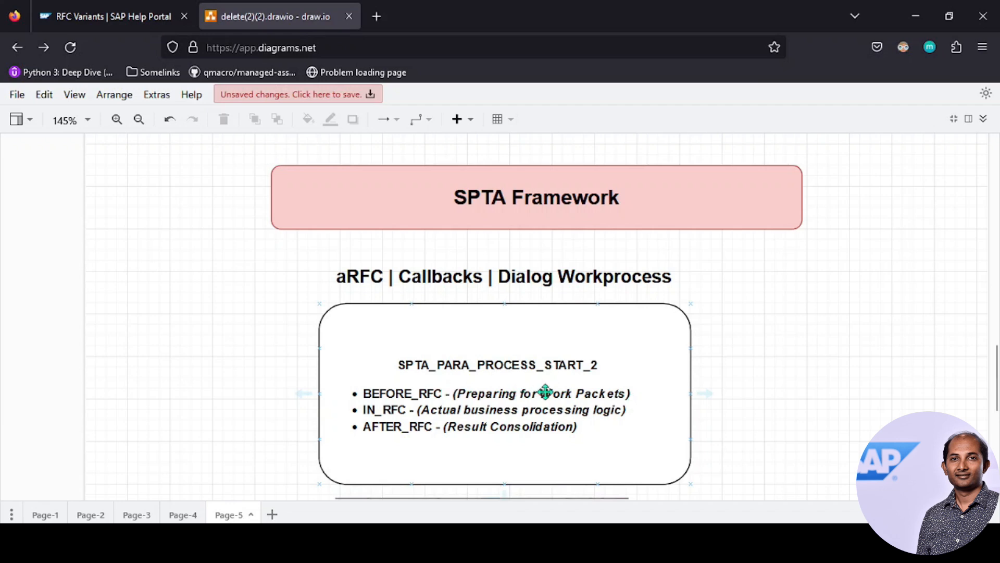
mouse_move(636, 391)
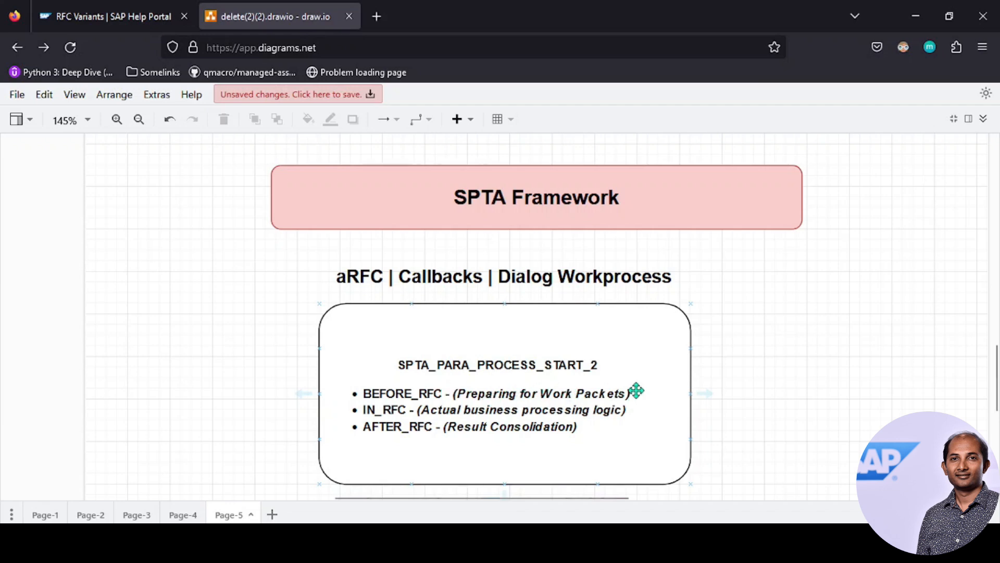
mouse_move(431, 414)
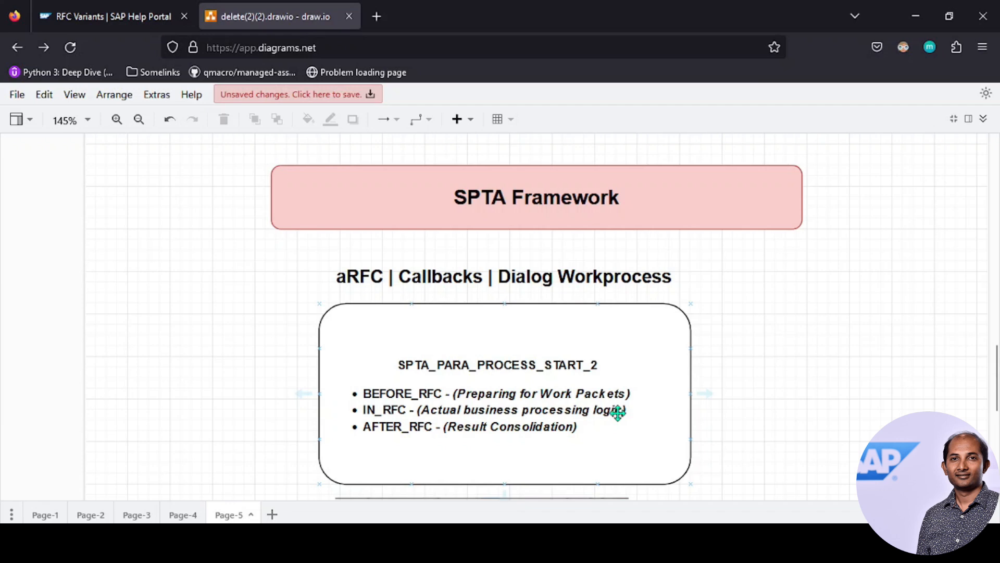
mouse_move(604, 408)
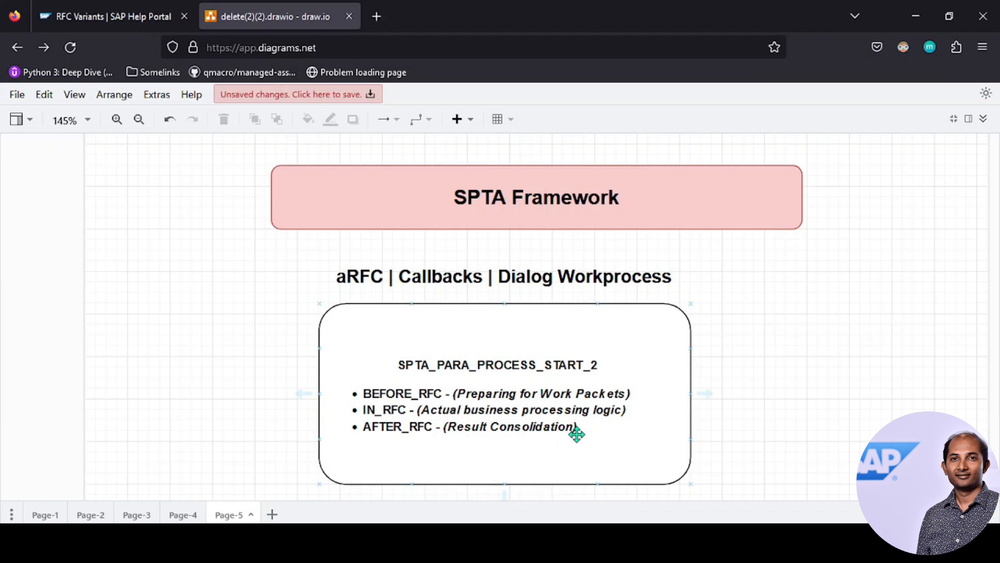
scroll("down", 3)
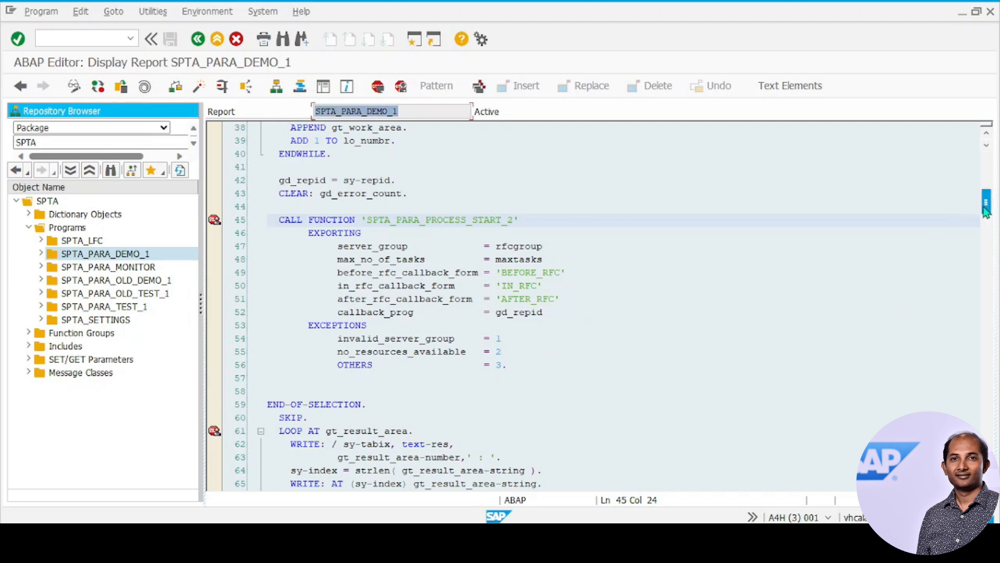
scroll("up", 3)
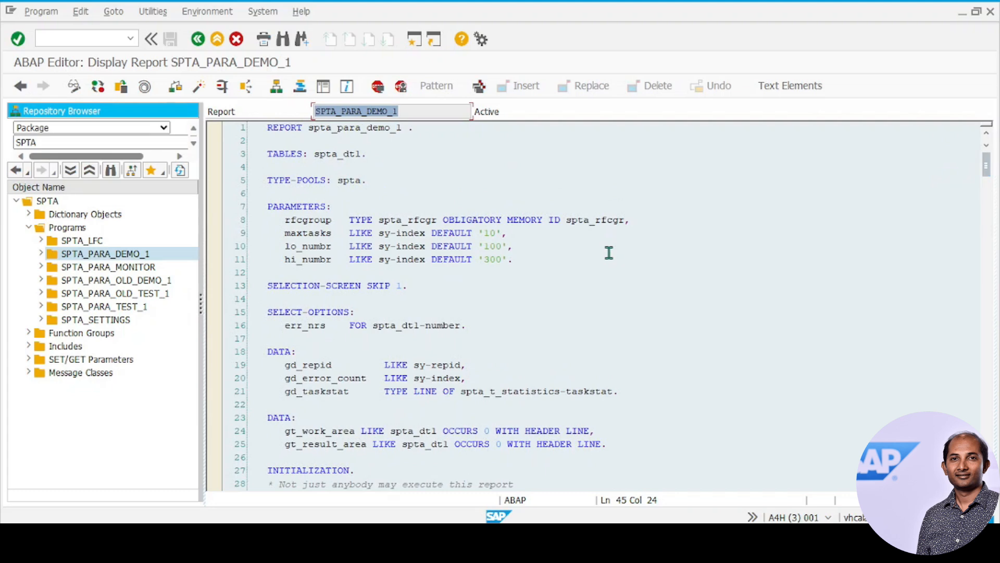
mouse_move(522, 341)
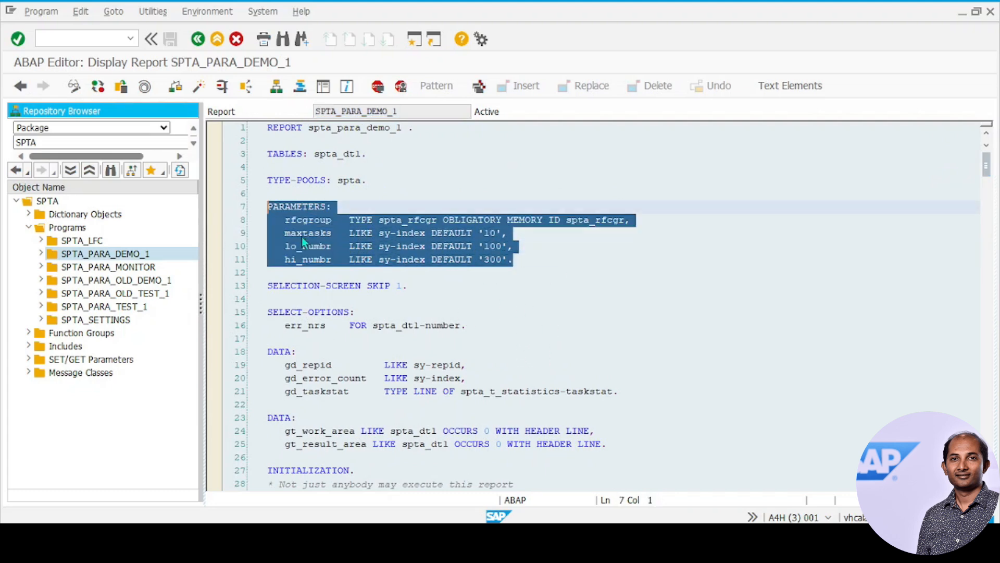
left_click(631, 219)
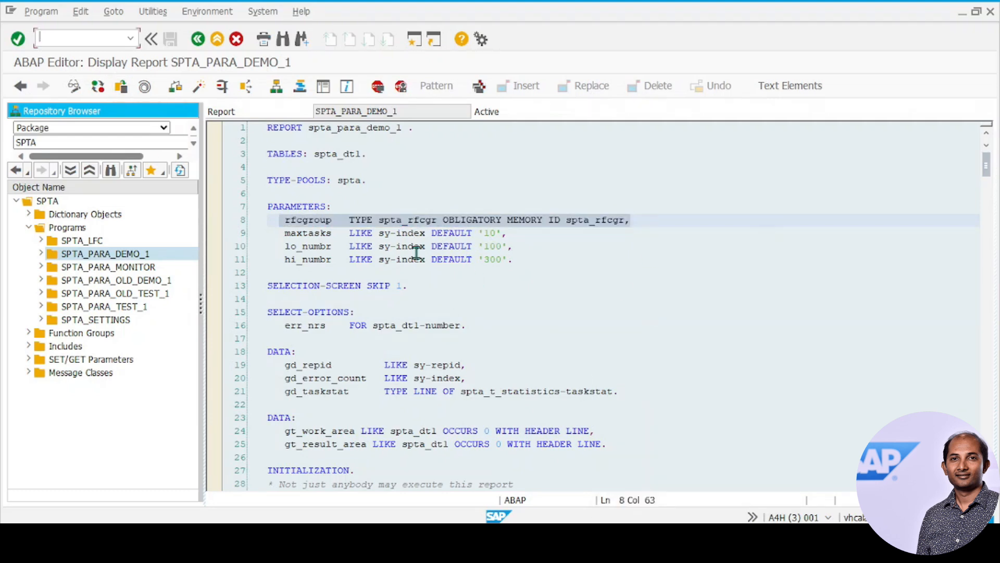
type("/o")
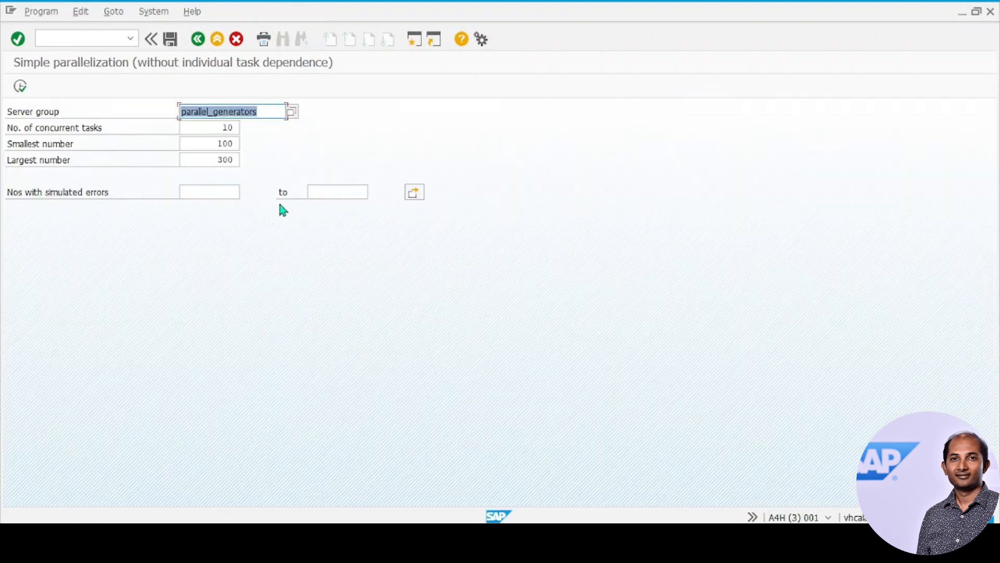
- Choose parallel_generators from the Server group value list
left_click(292, 112)
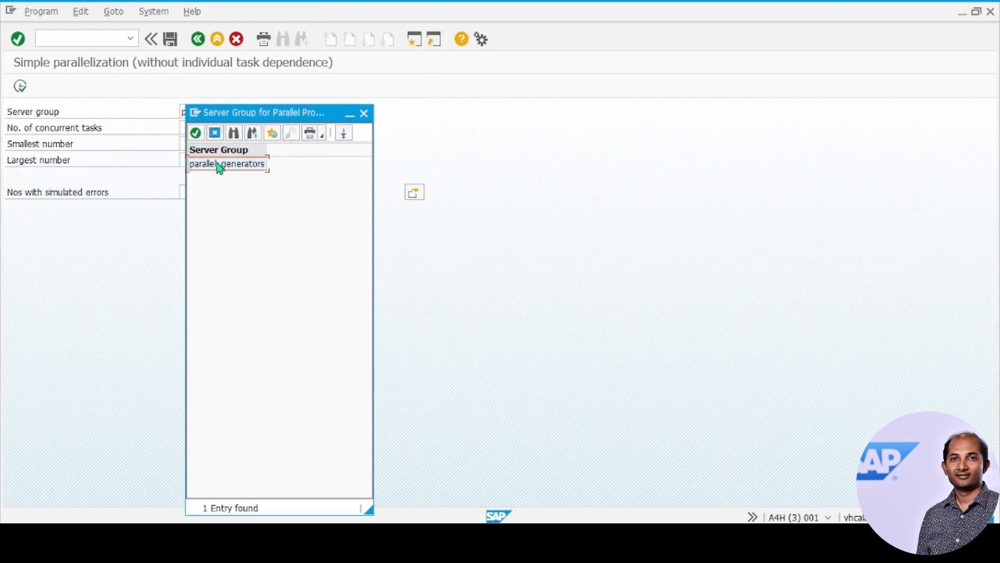
double_click(226, 163)
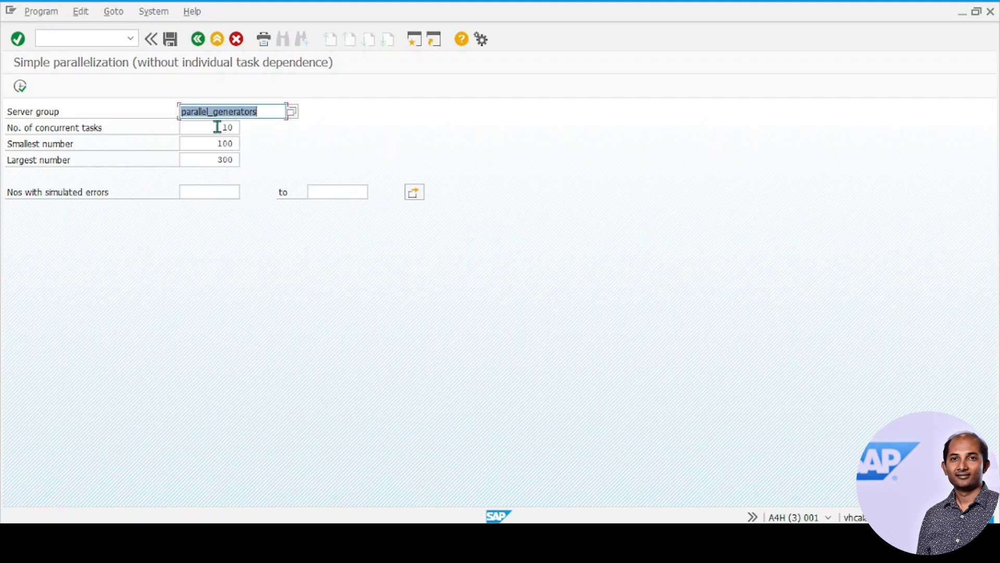
mouse_move(196, 128)
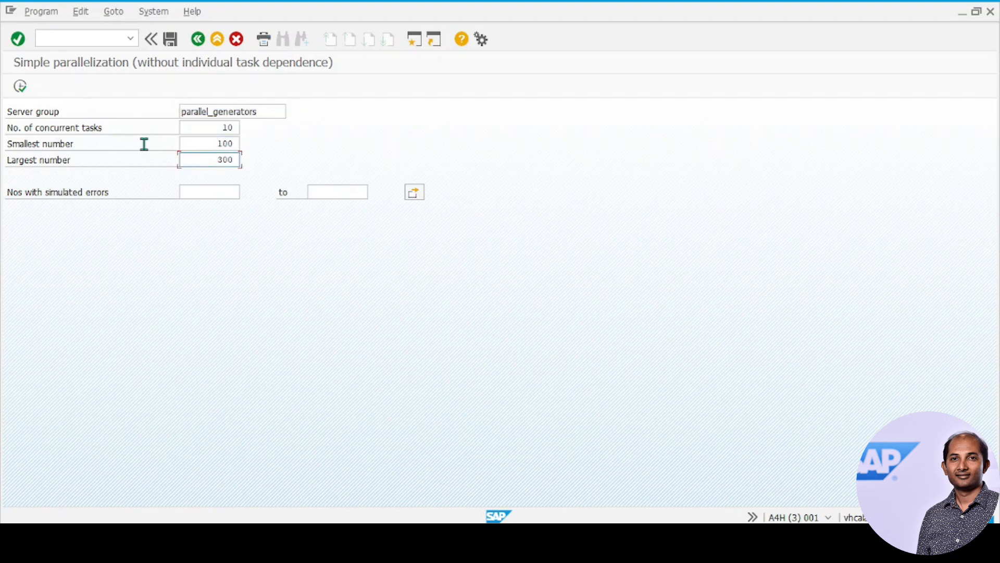
mouse_move(210, 147)
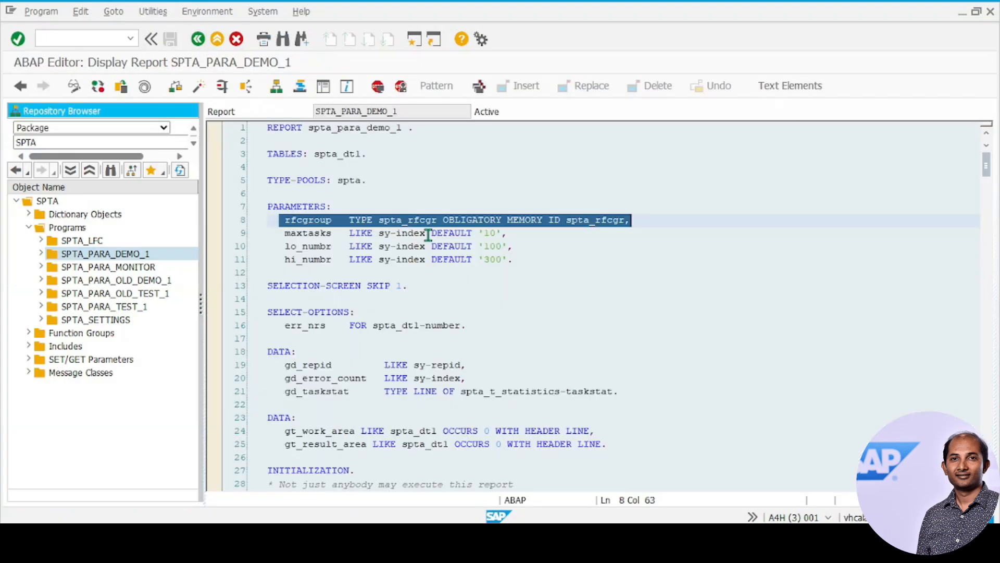
scroll("down", 3)
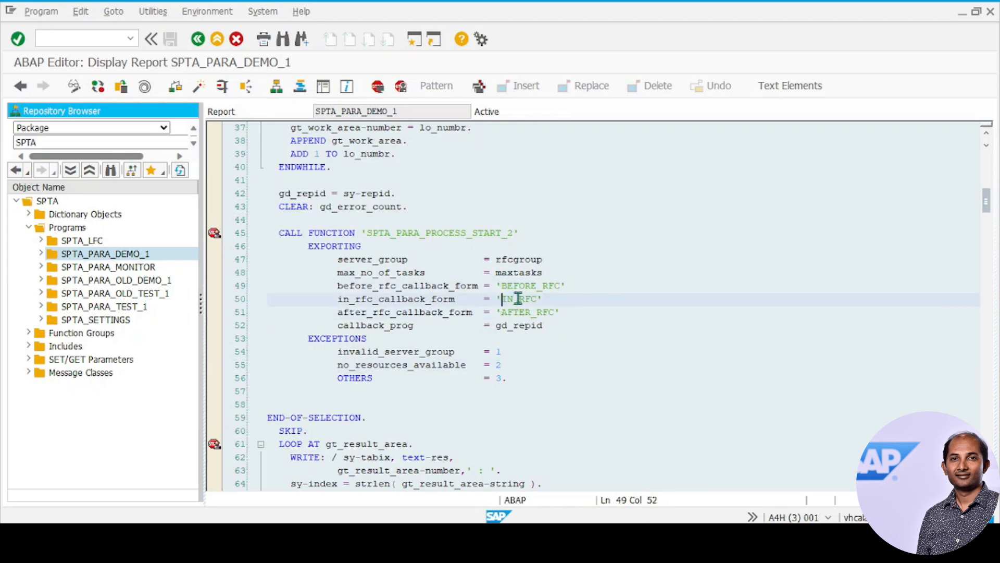
double_click(527, 311)
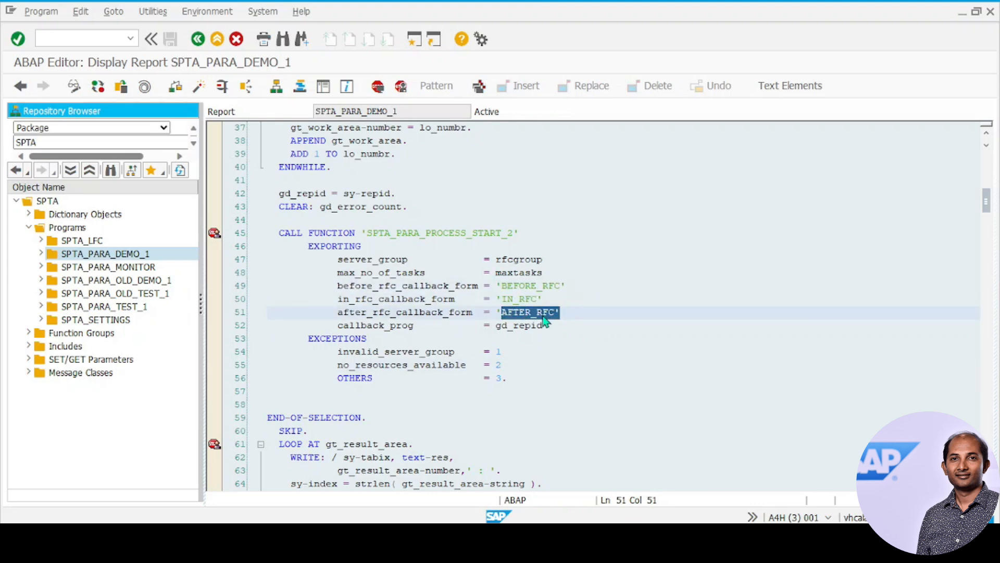
mouse_move(550, 377)
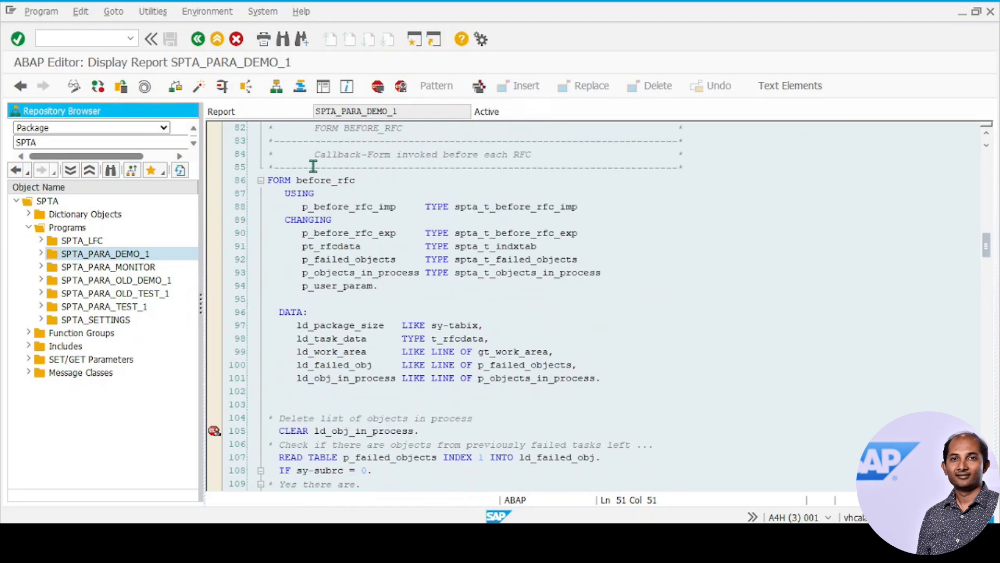
scroll("down", 3)
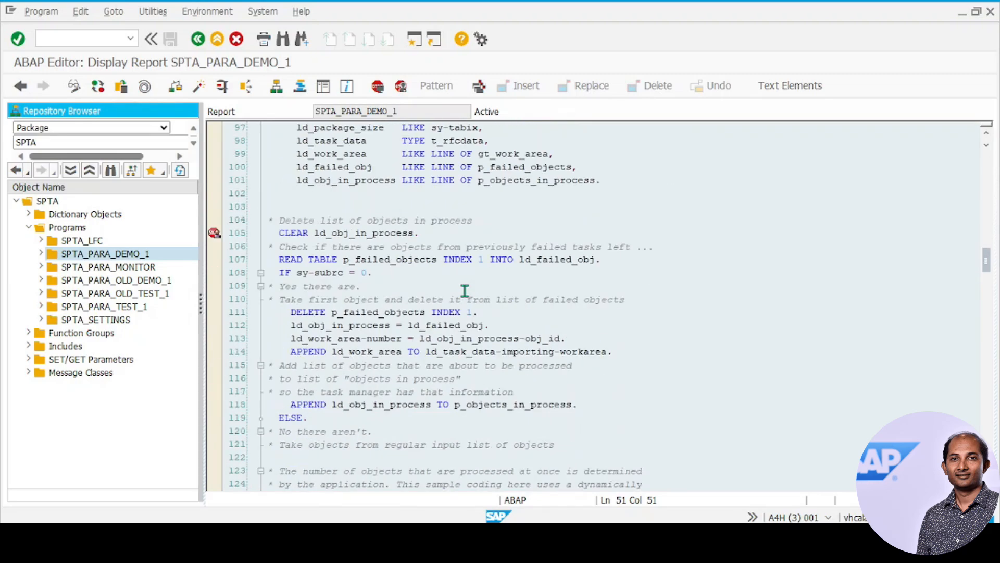
scroll("down", 3)
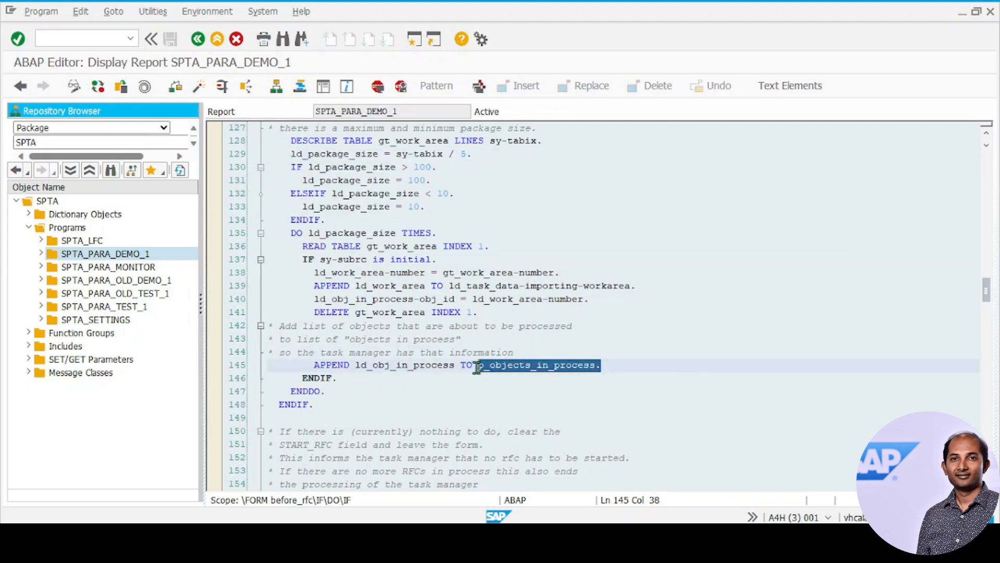
scroll("down", 3)
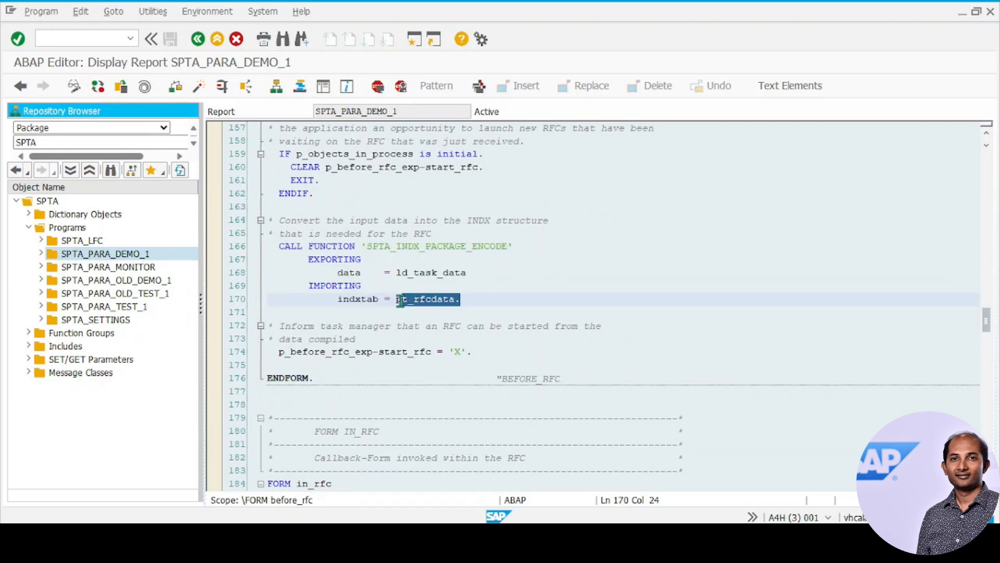
left_click(479, 351)
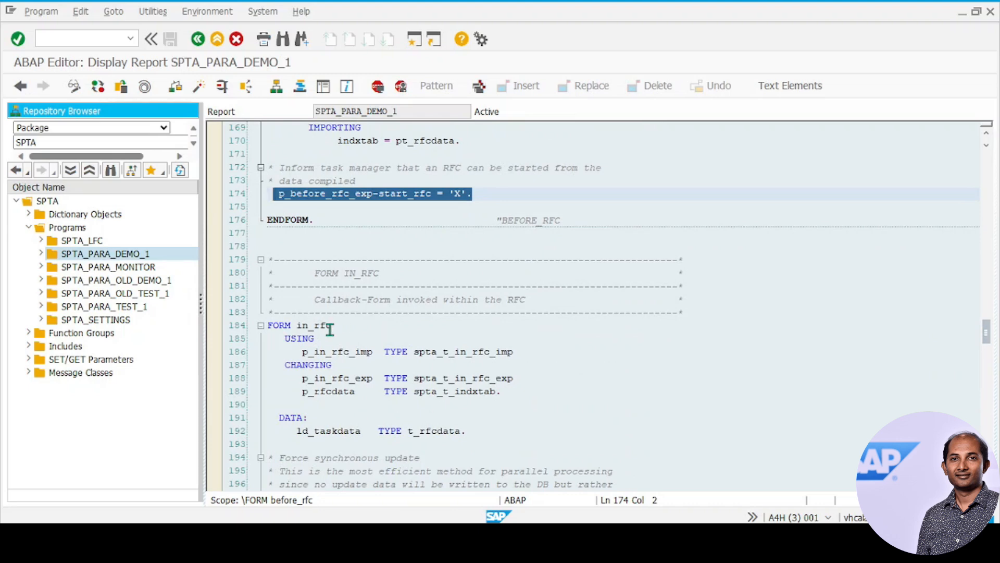
scroll("down", 3)
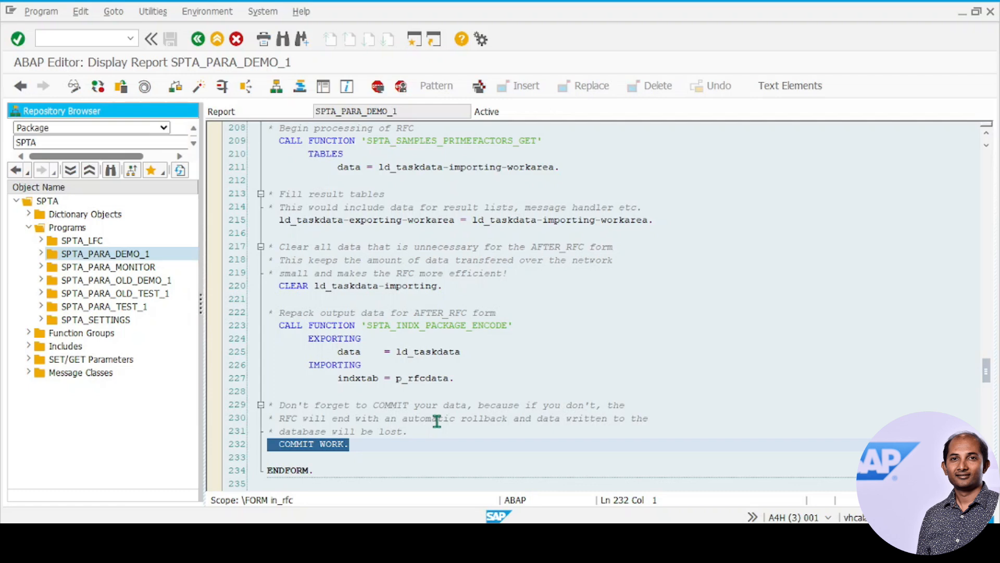
scroll("down", 3)
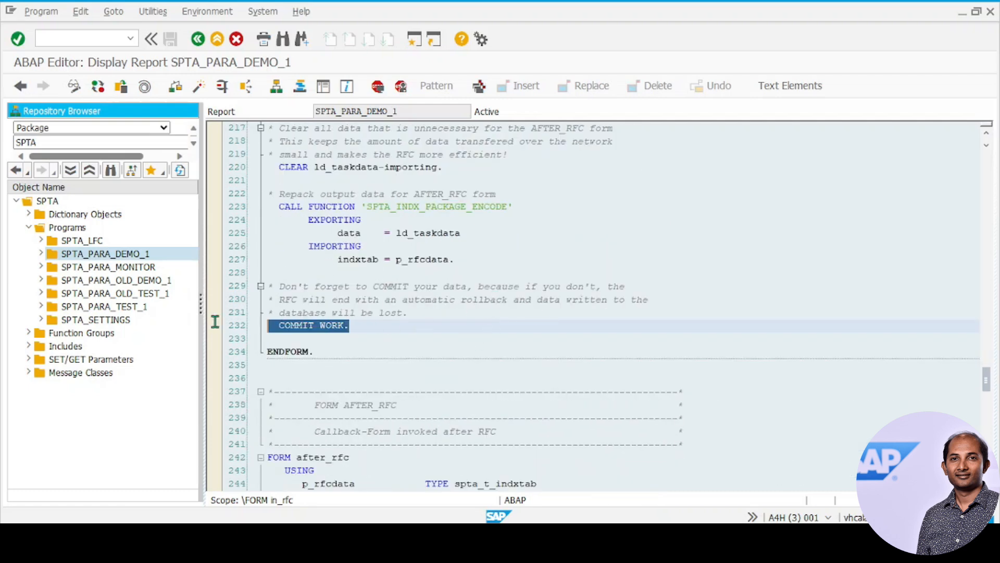
scroll("down", 3)
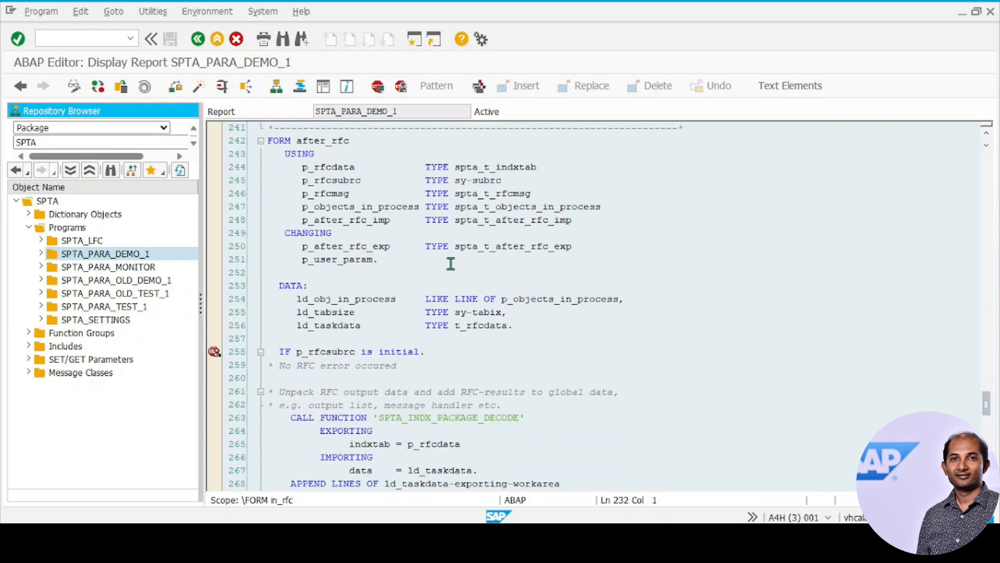
scroll("down", 3)
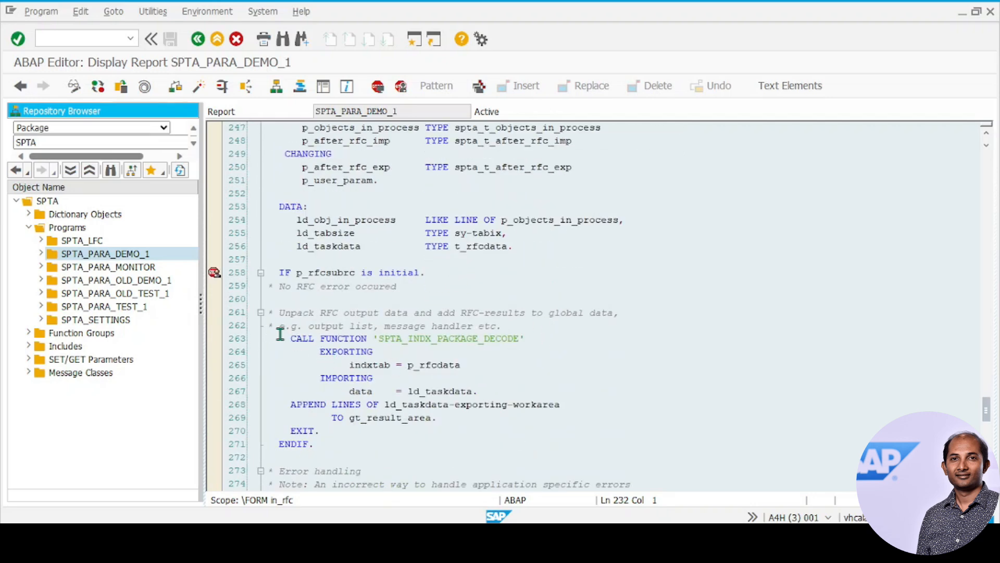
left_click_drag(291, 339, 481, 391)
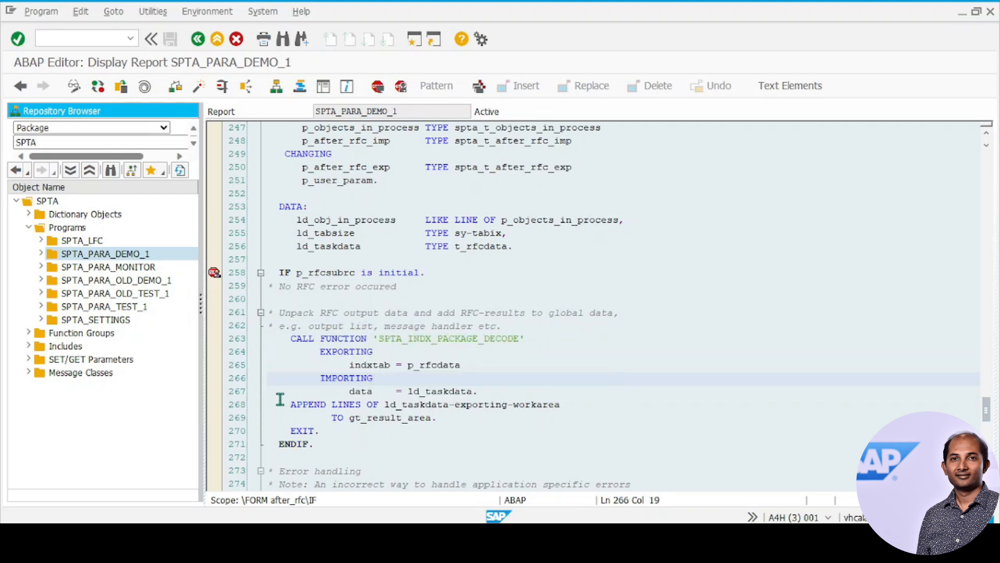
scroll("down", 3)
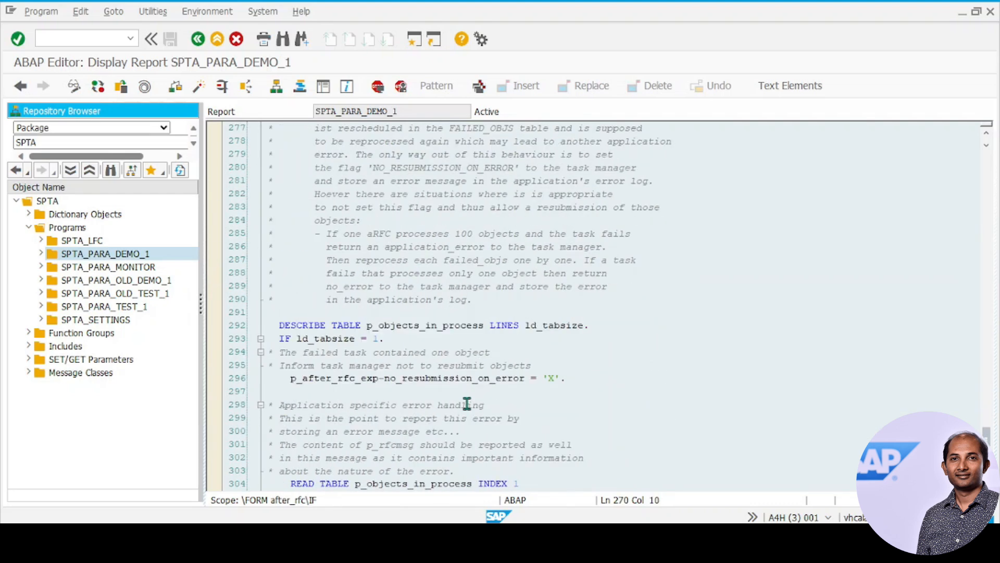
scroll("down", 3)
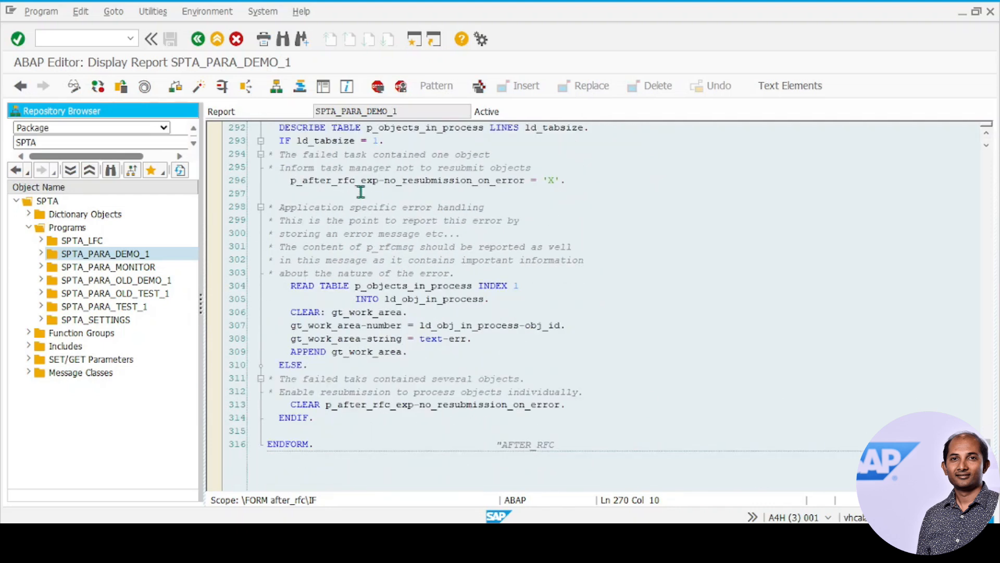
mouse_move(411, 336)
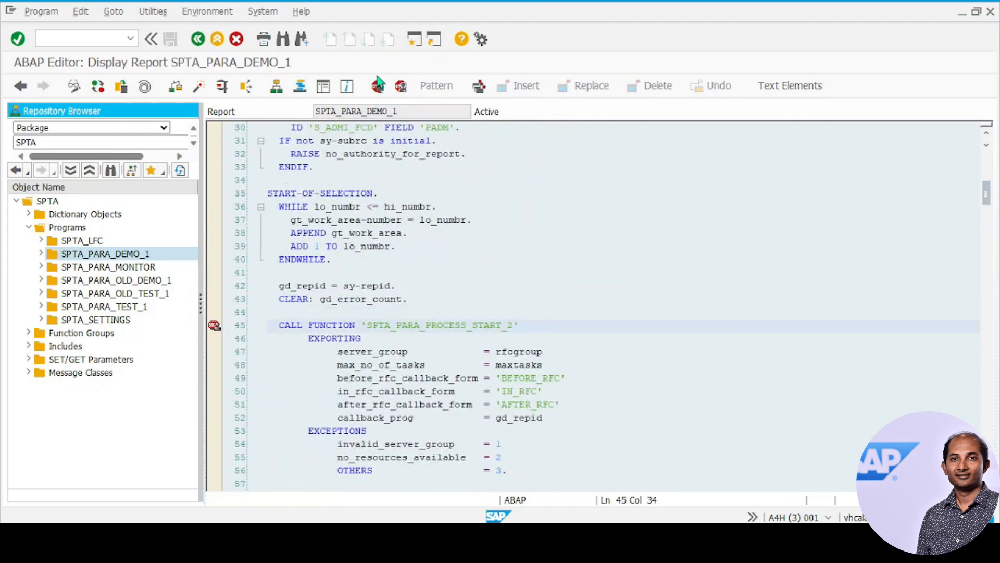
- Set an external breakpoint at line 105 (CLEAR ld_obj_in_process) and execute the report
left_click(400, 85)
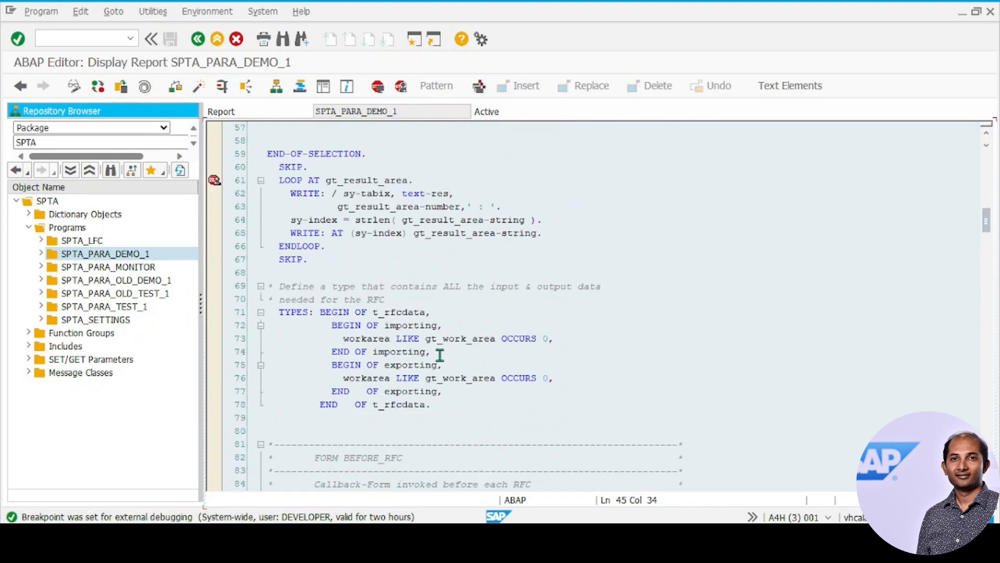
scroll("down", 3)
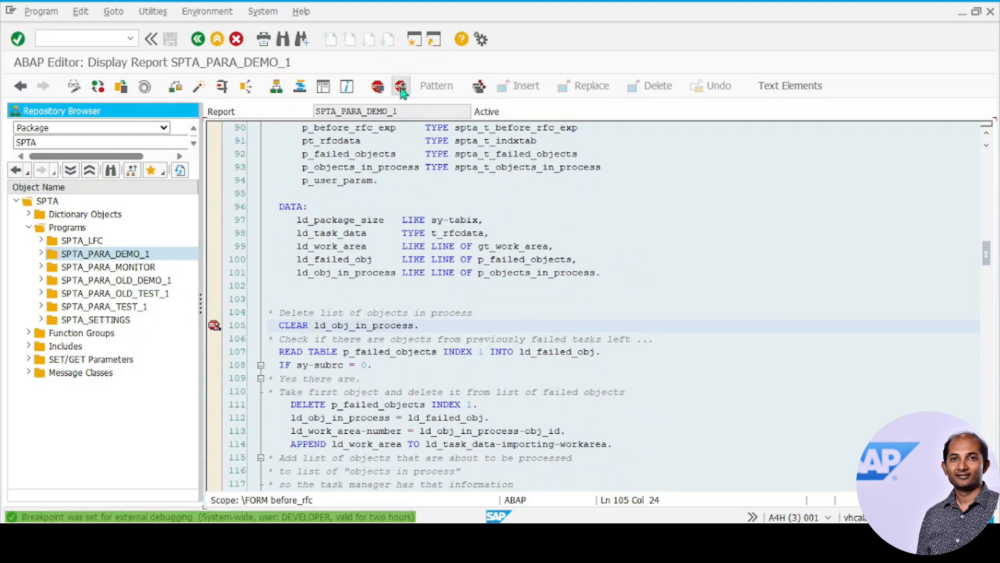
scroll("down", 3)
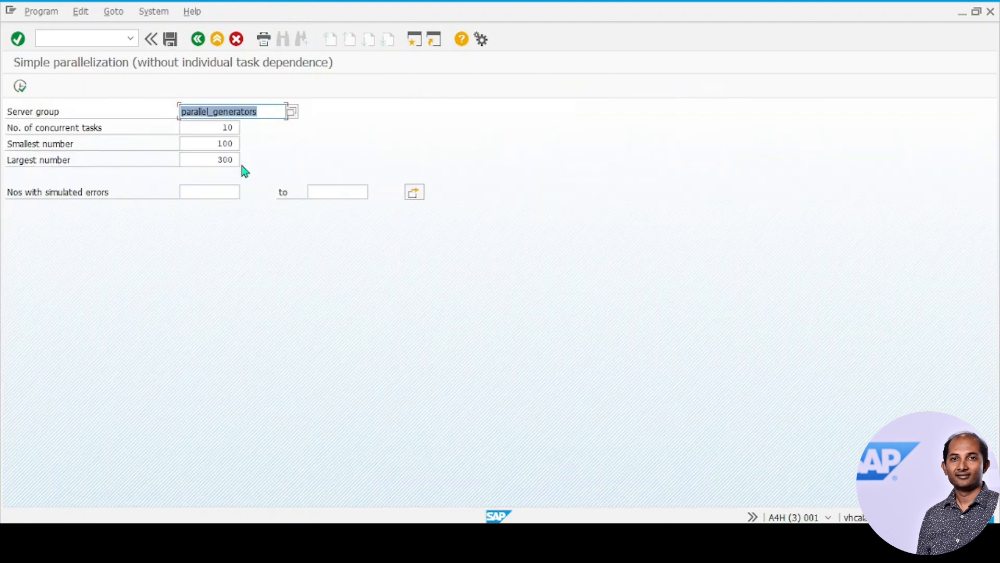
- Change the number of concurrent tasks from 10 to 5
left_click(209, 127)
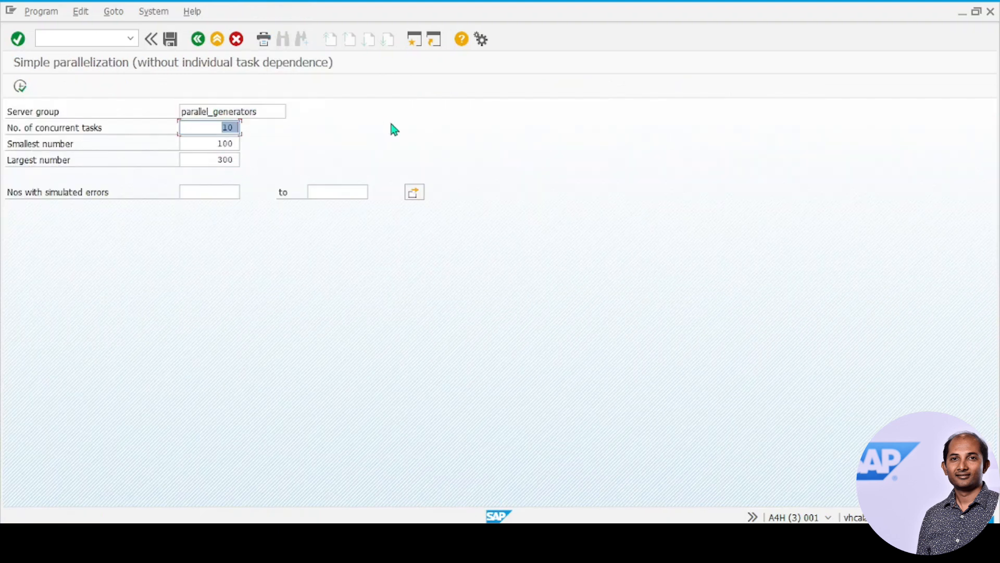
type("5")
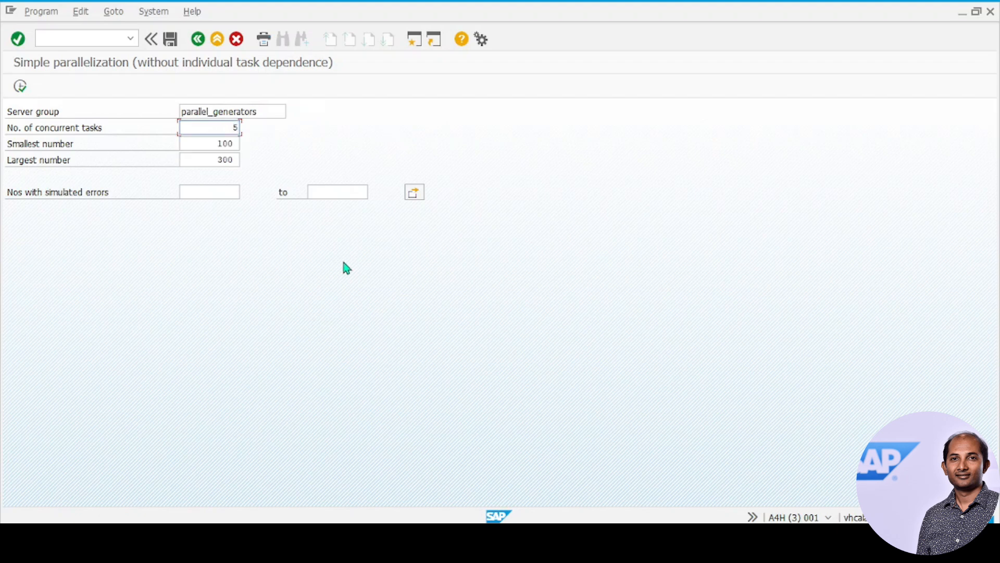
mouse_move(319, 285)
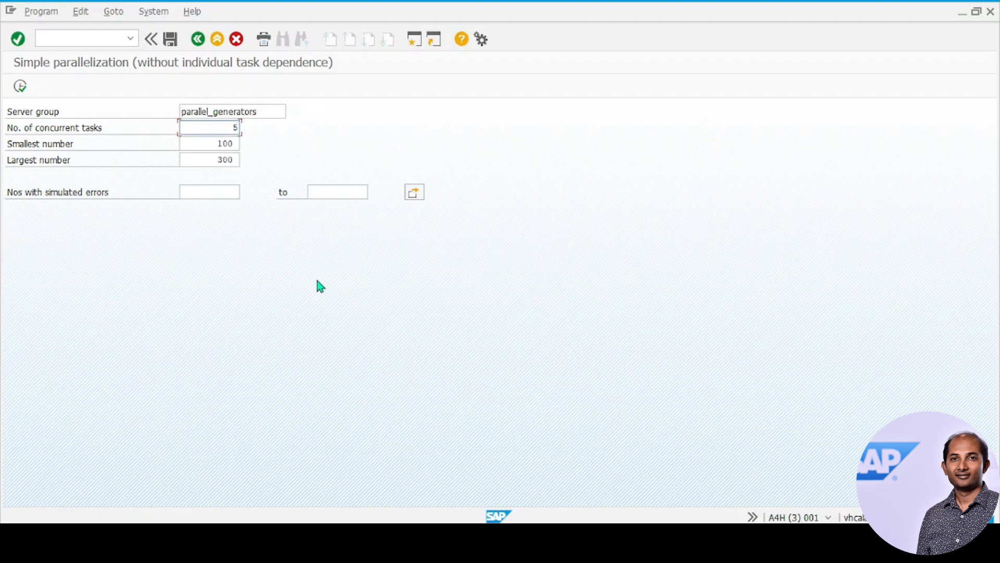
mouse_move(652, 261)
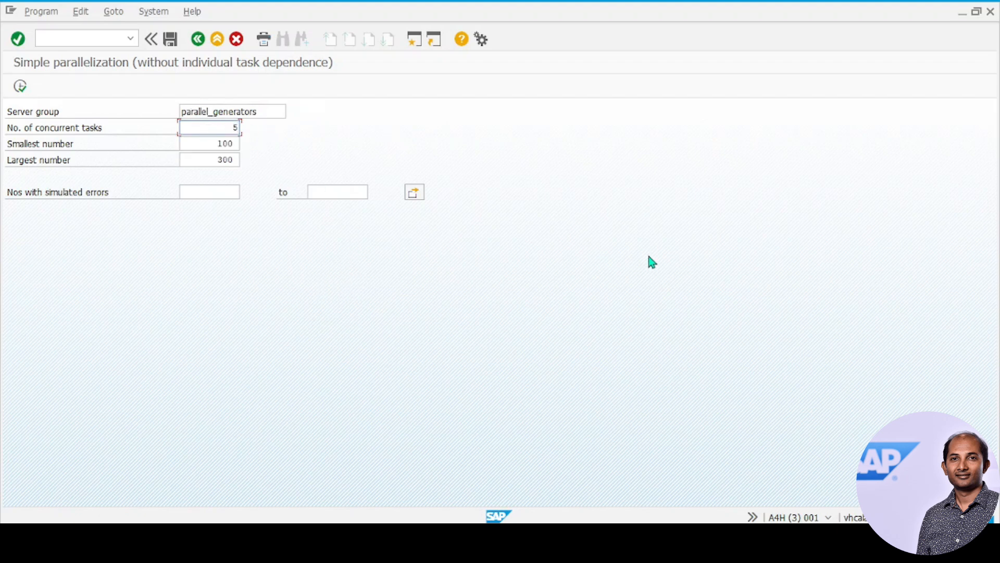
mouse_move(16, 96)
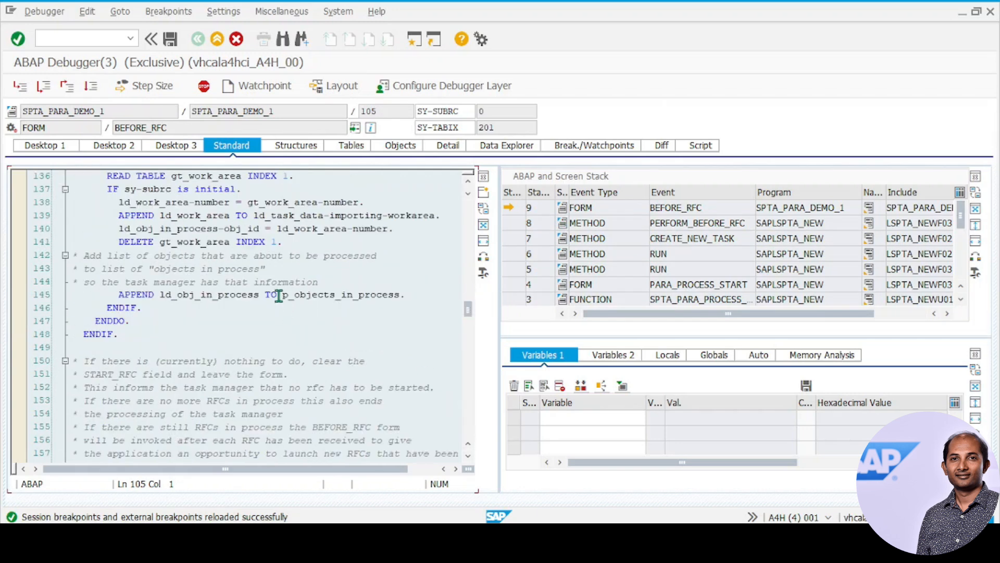
- Watch p_objects_in_process and view its table of 40 entries, objects 100–139
double_click(343, 294)
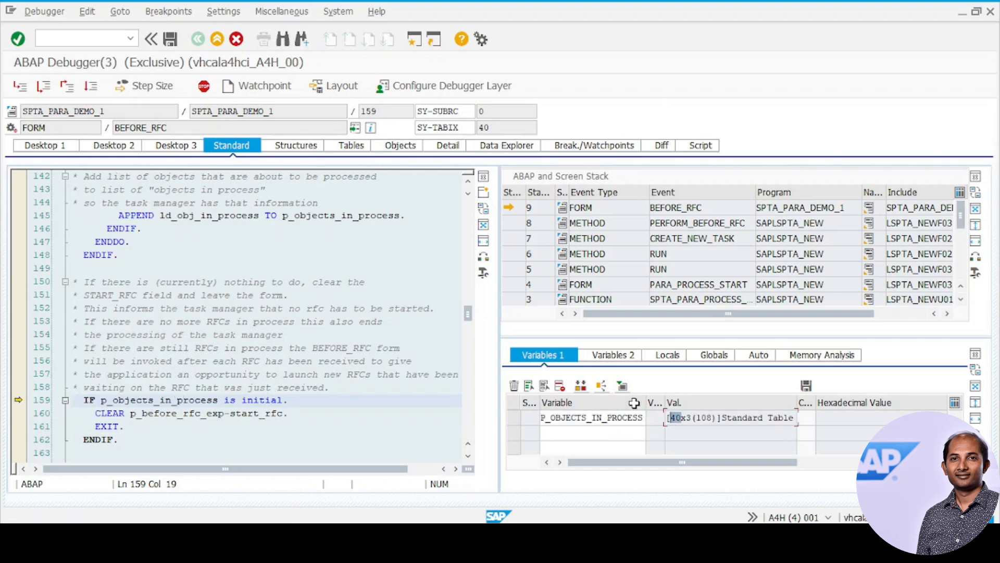
mouse_move(400, 408)
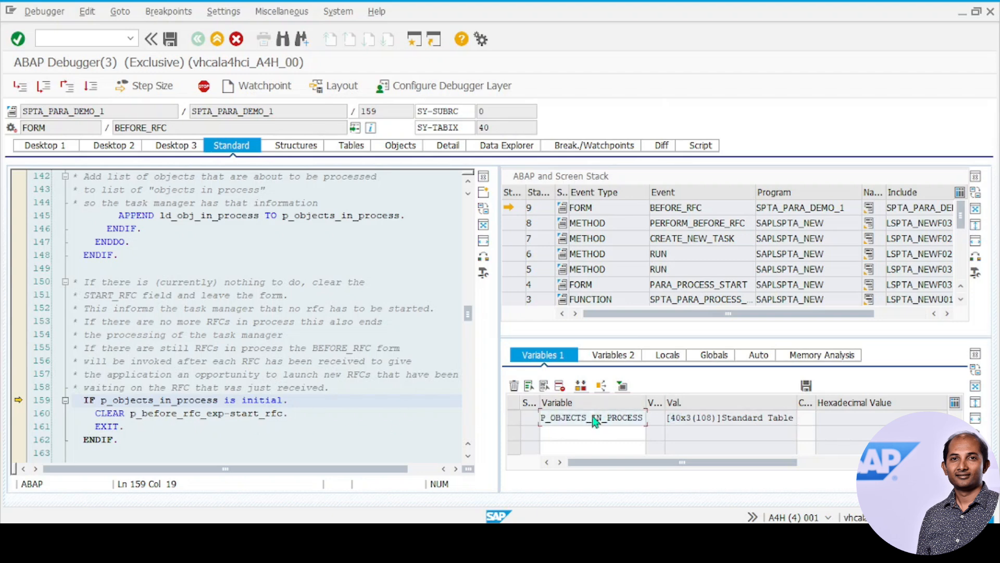
left_click(347, 145)
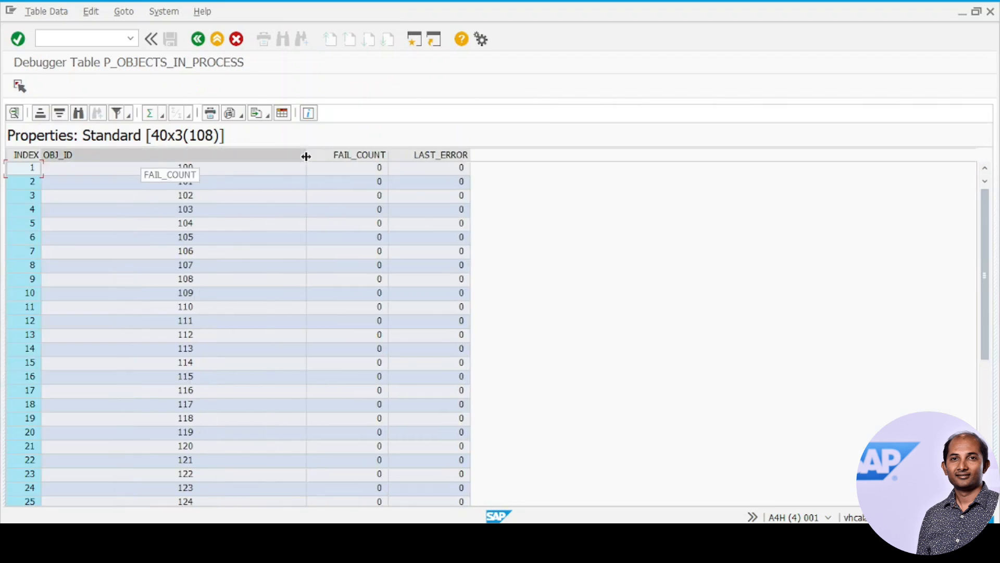
scroll("down", 3)
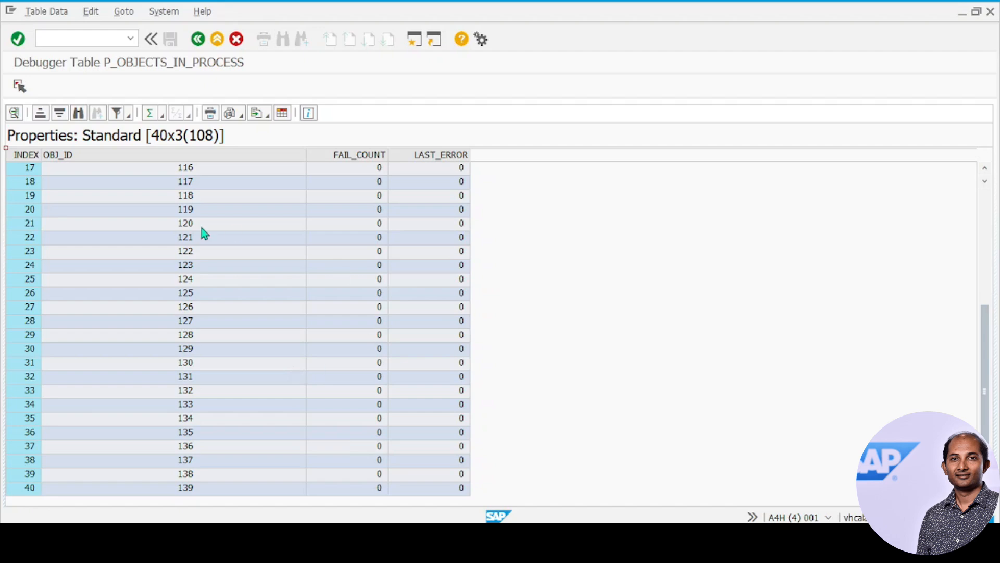
left_click(197, 39)
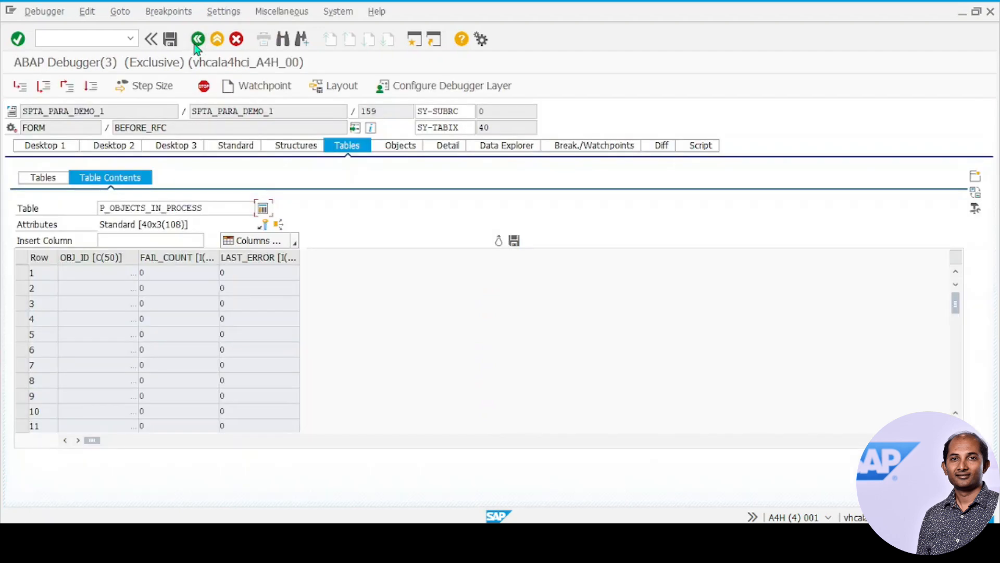
- Step past the package-encoding call, view the single PT_RFCDATA row, and continue to the next BEFORE_RFC halt
left_click(232, 144)
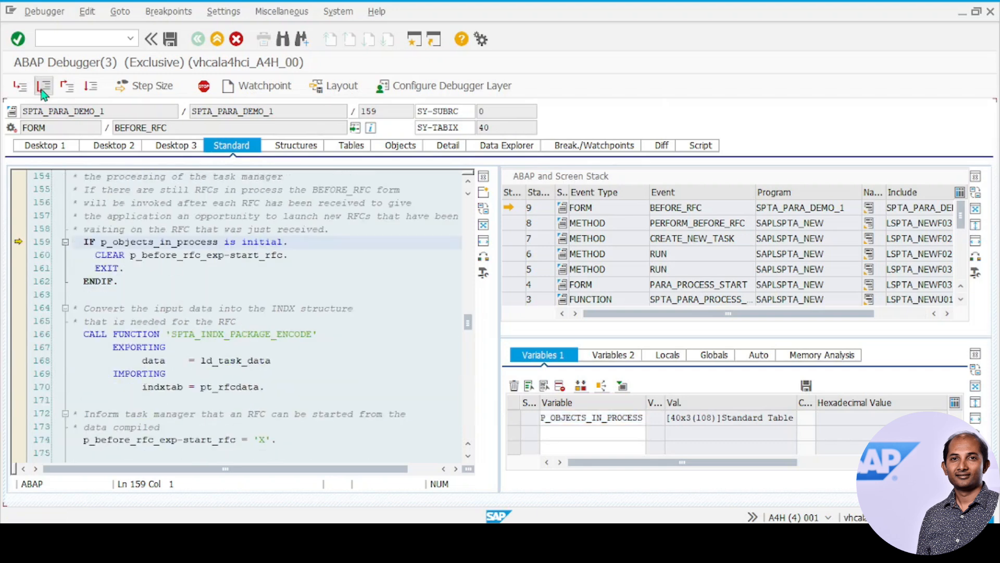
left_click(44, 85)
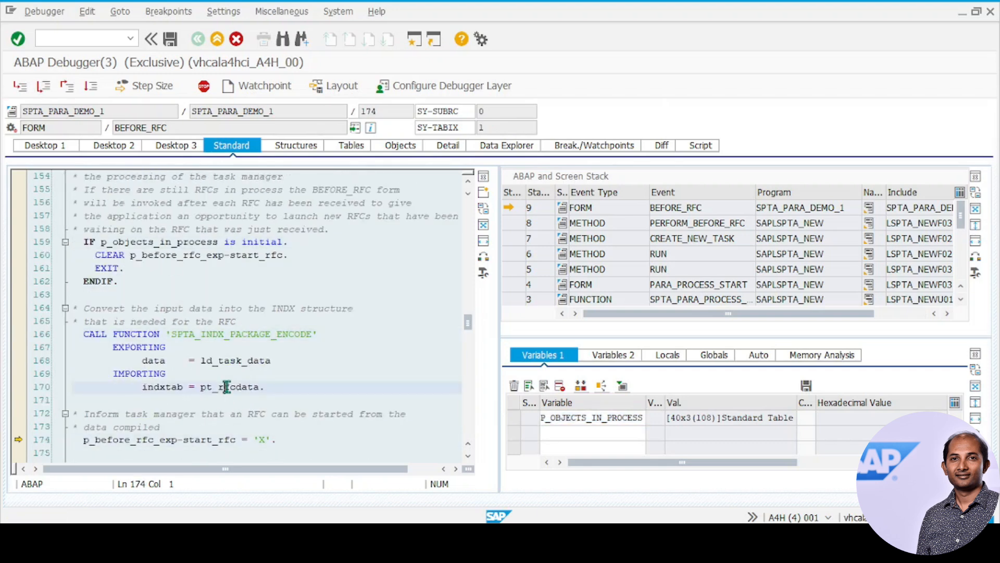
left_click(346, 145)
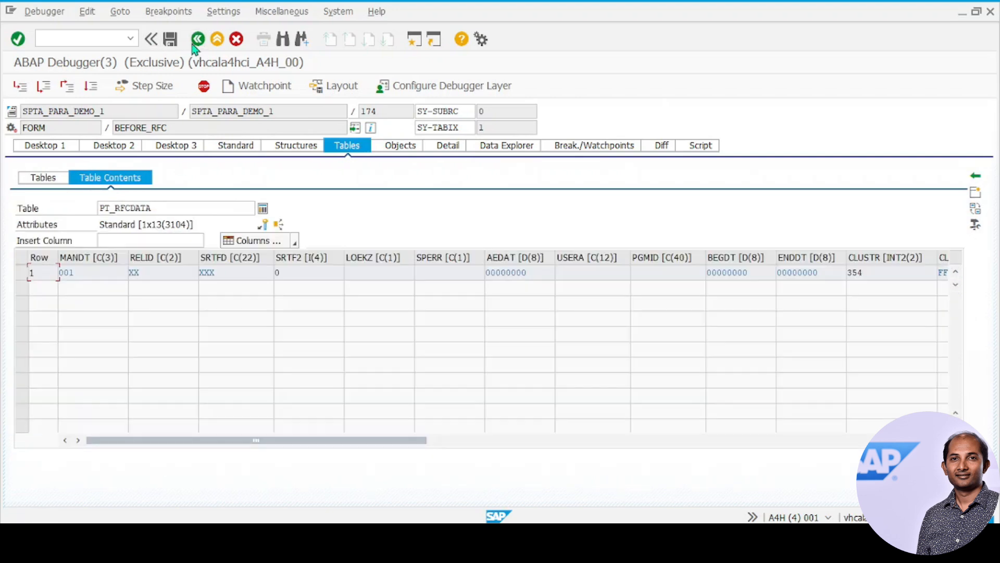
left_click(231, 145)
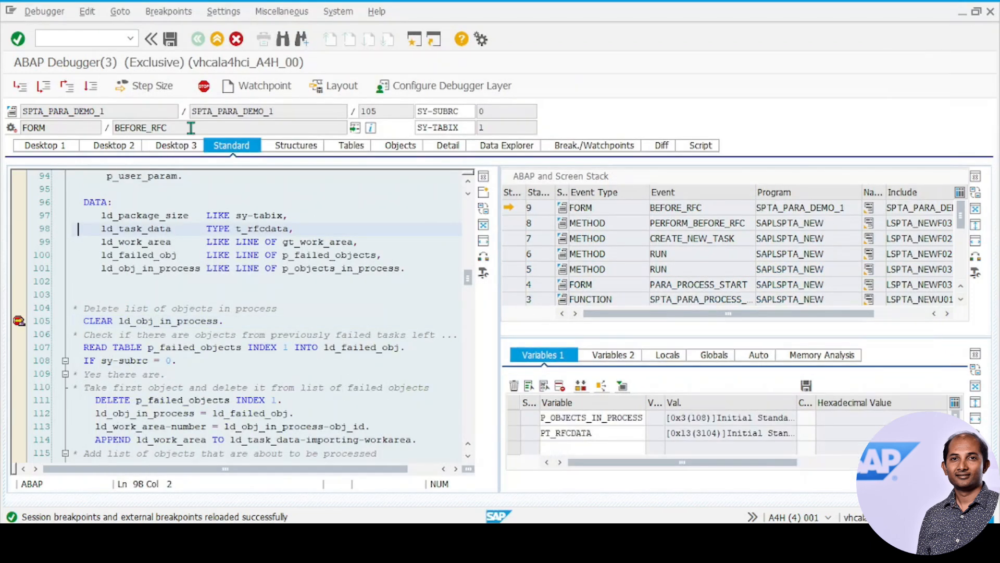
double_click(141, 128)
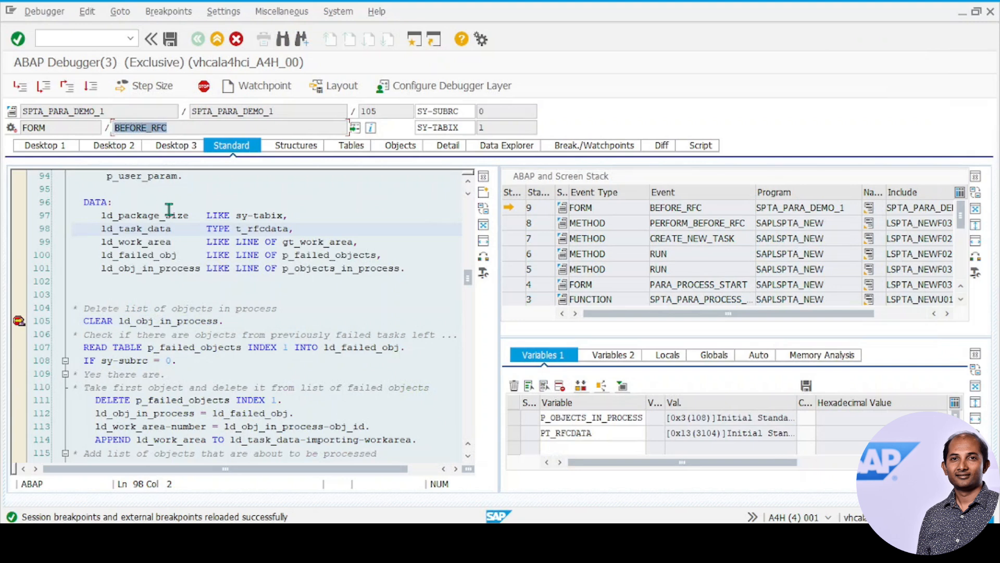
mouse_move(225, 337)
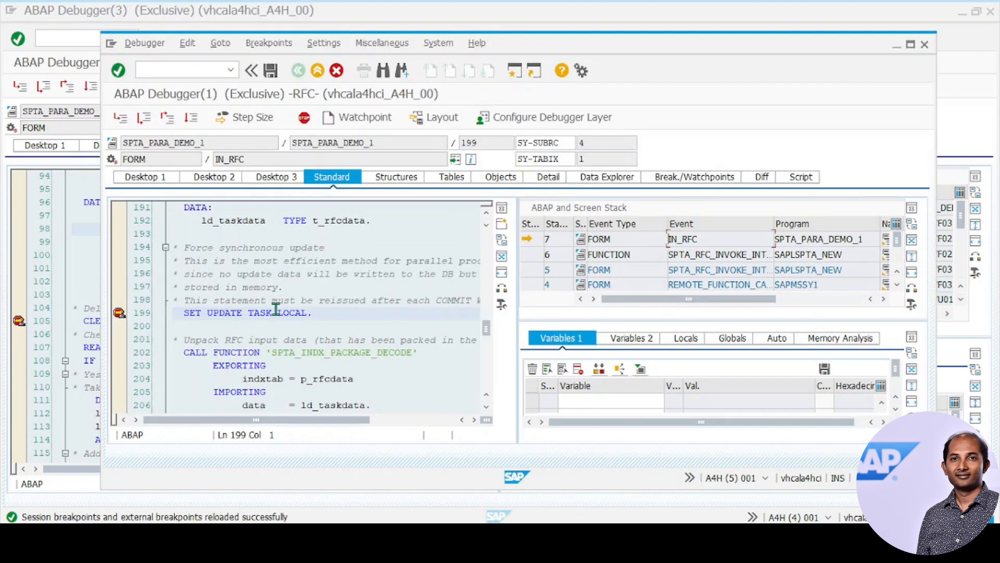
mouse_move(319, 332)
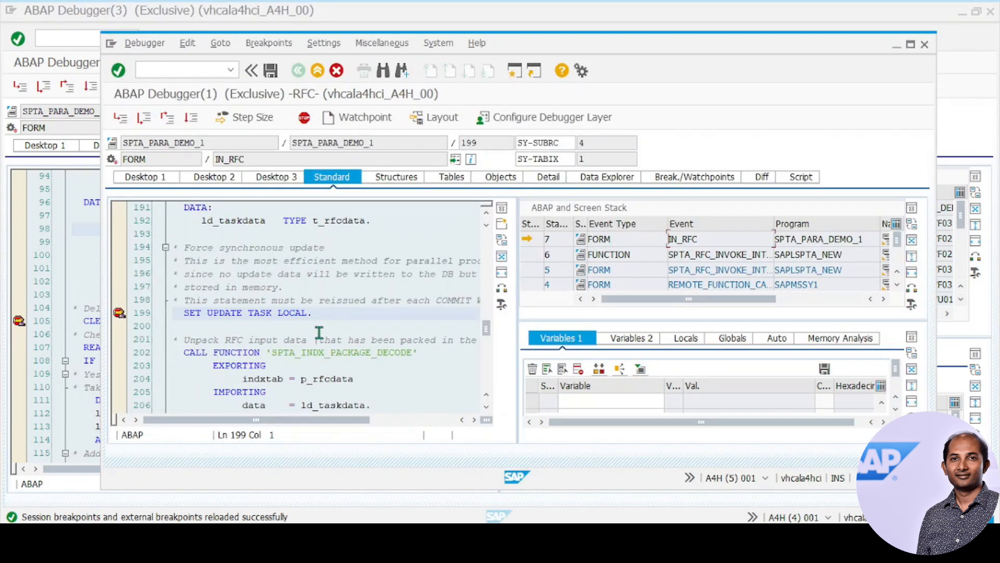
mouse_move(143, 118)
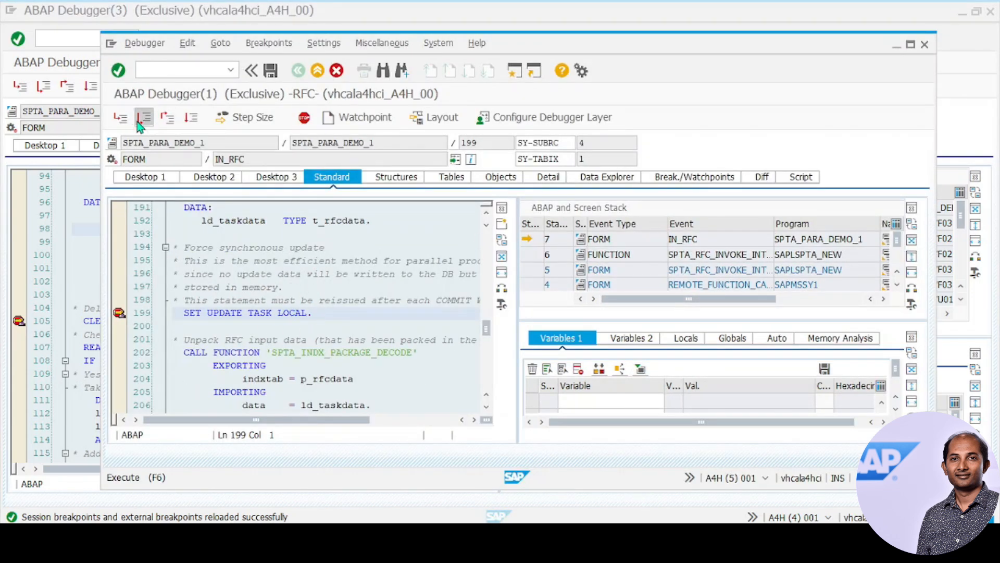
- Step through IN_RFC past the update-task statement, view LD_TASKDATA, and run the prime-factors call
left_click(144, 117)
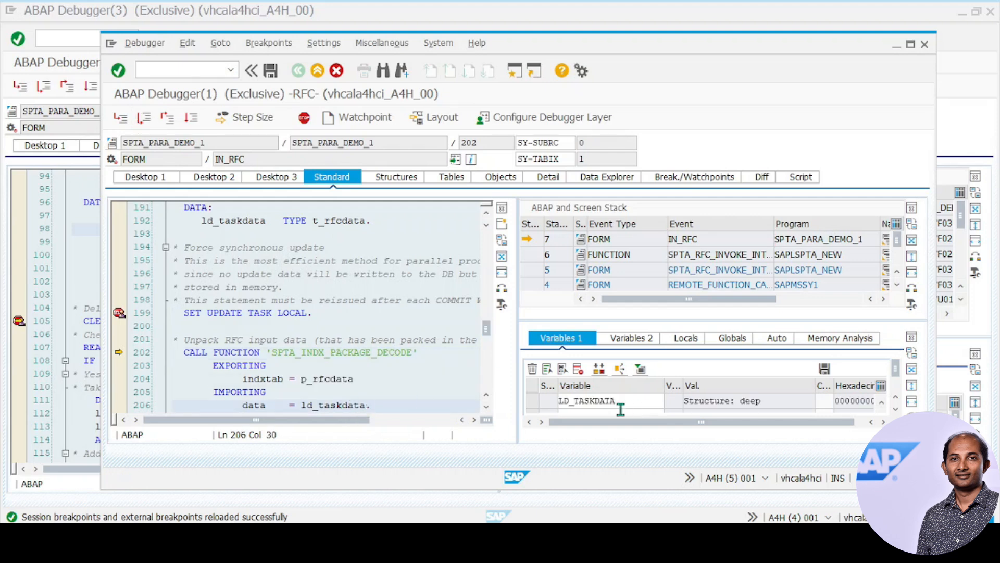
left_click(392, 177)
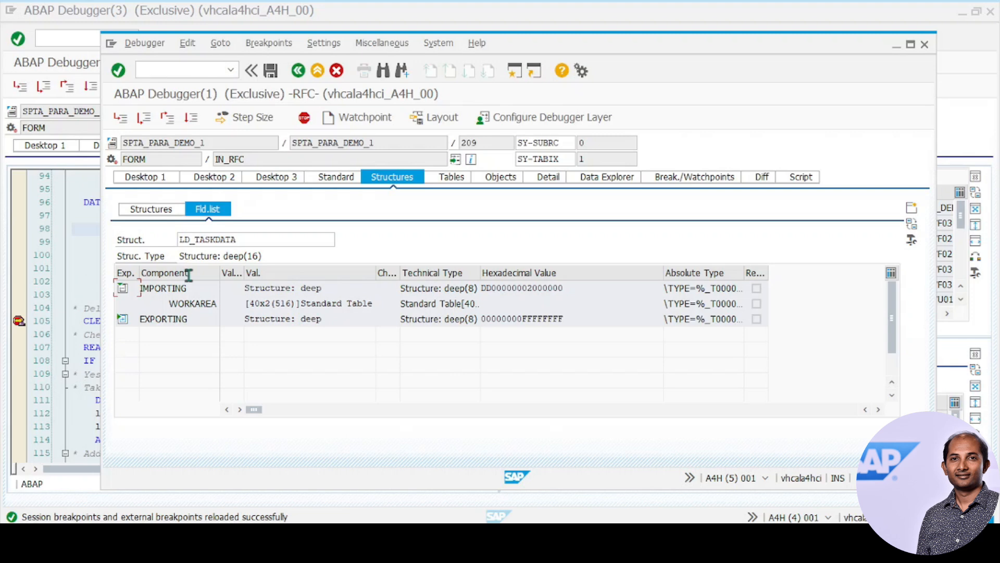
left_click(331, 177)
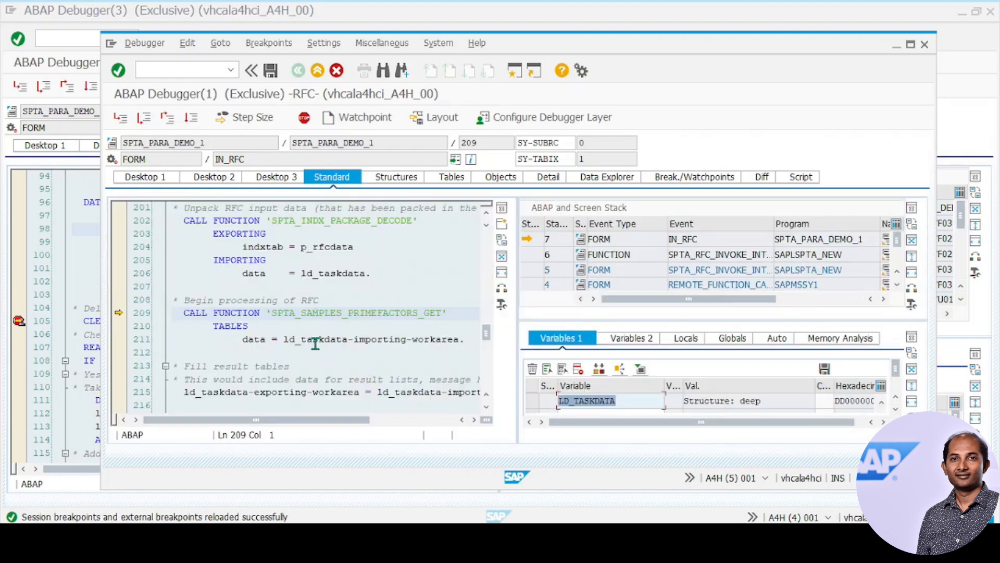
left_click(144, 117)
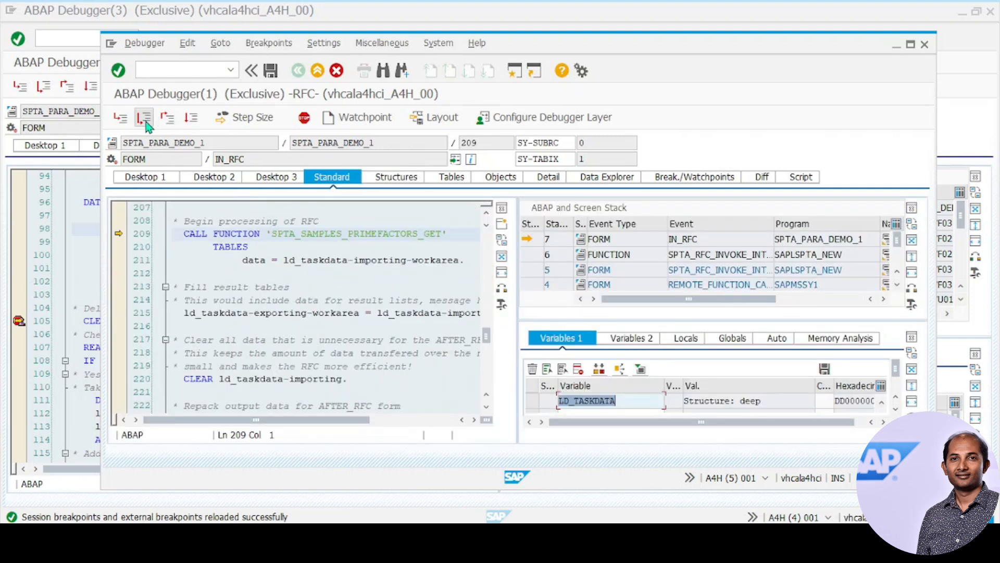
left_click(144, 118)
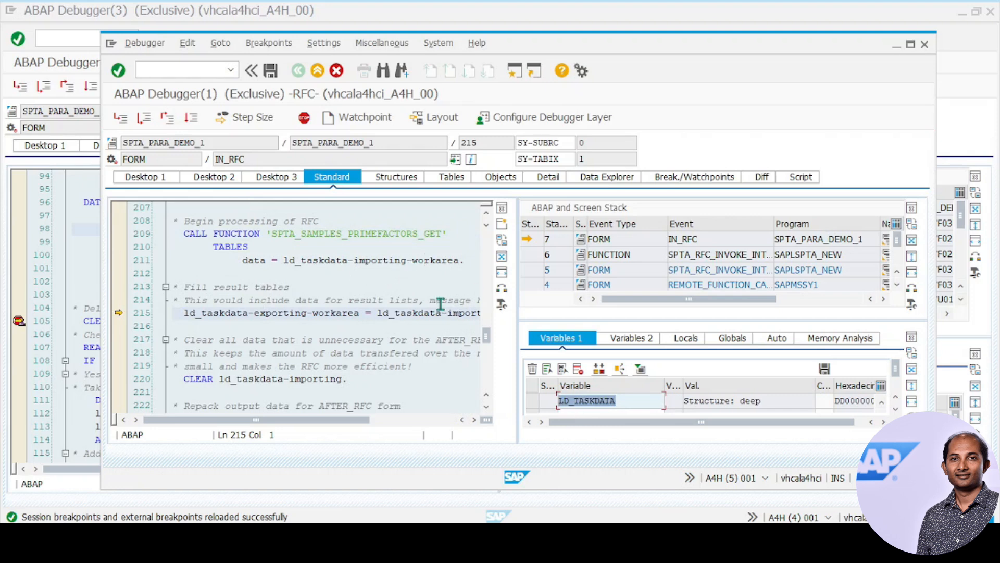
- Inspect LD_TASKDATA again at line 215, expanding its exporting part with the 40 imported rows
left_click(424, 260)
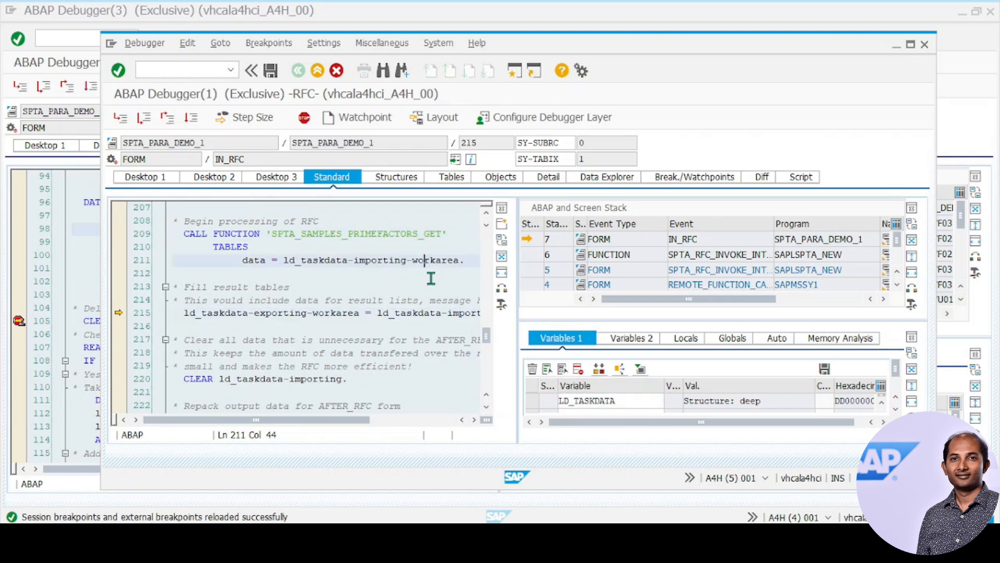
left_click(392, 178)
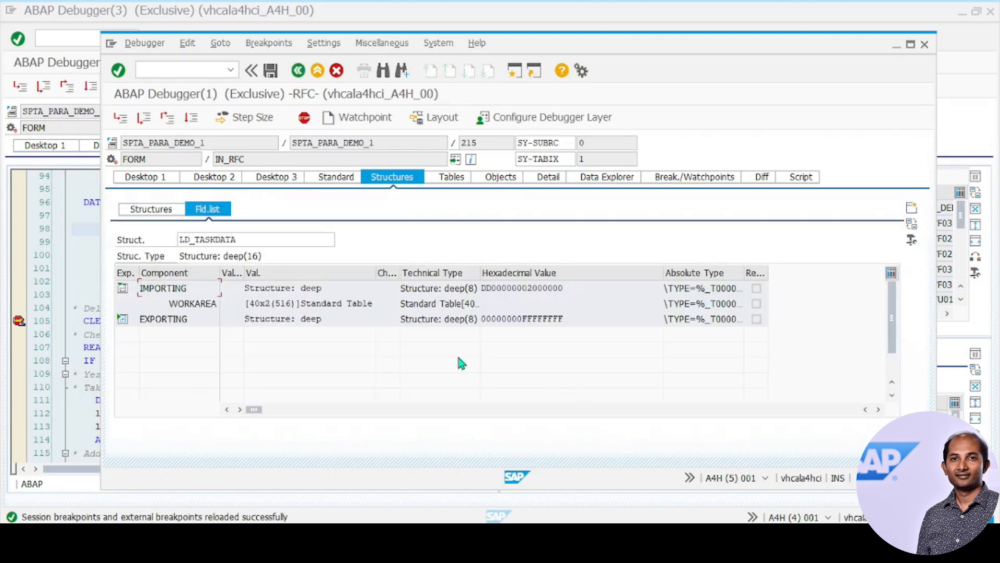
left_click(123, 319)
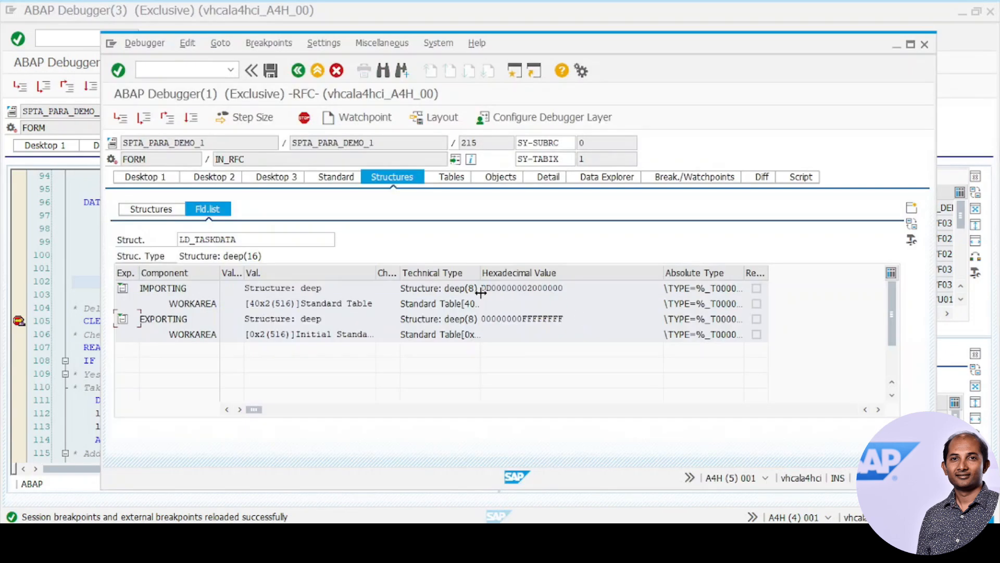
left_click(332, 177)
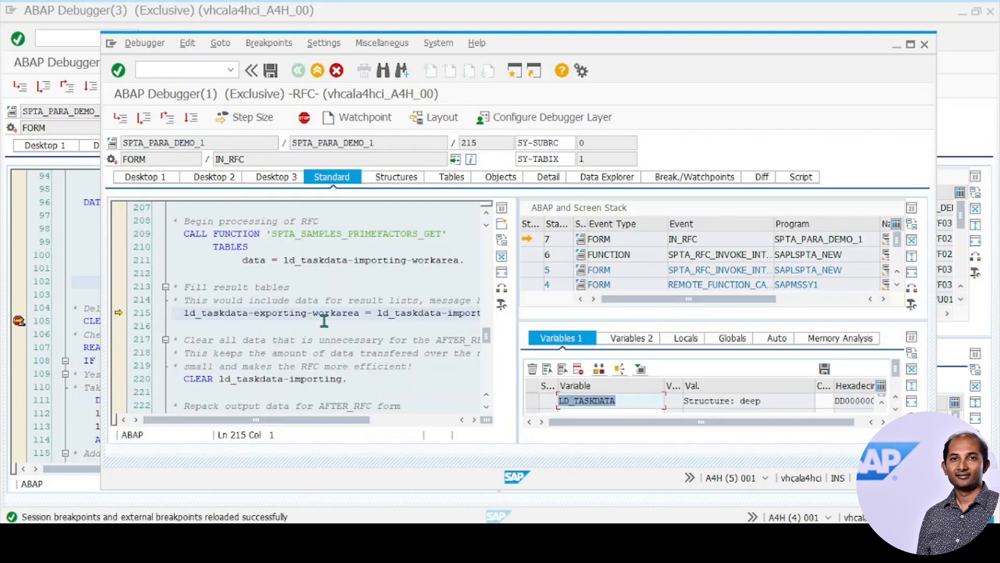
left_click(392, 177)
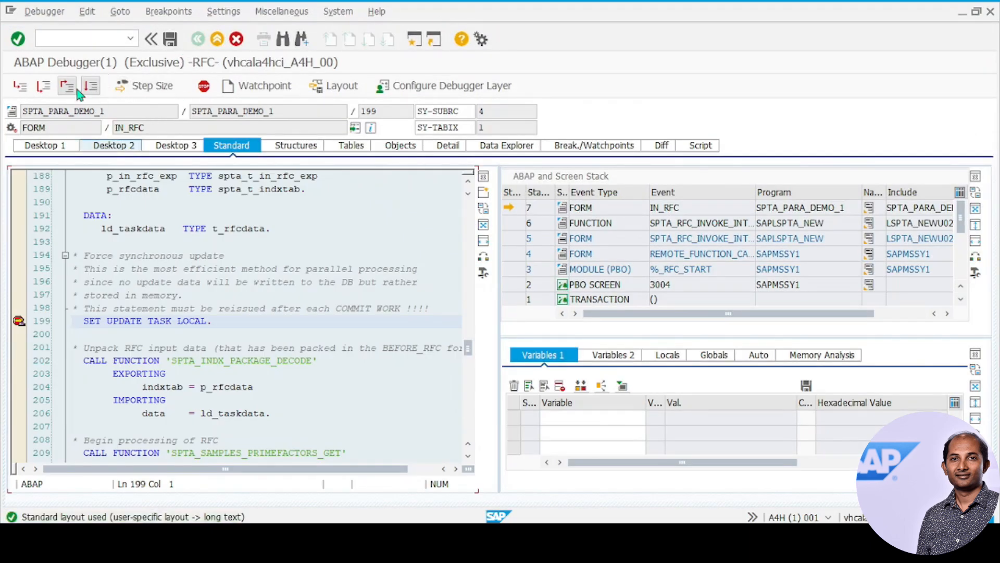
- Continue the RFC task so the main session stops in AFTER_RFC at line 258
left_click(91, 85)
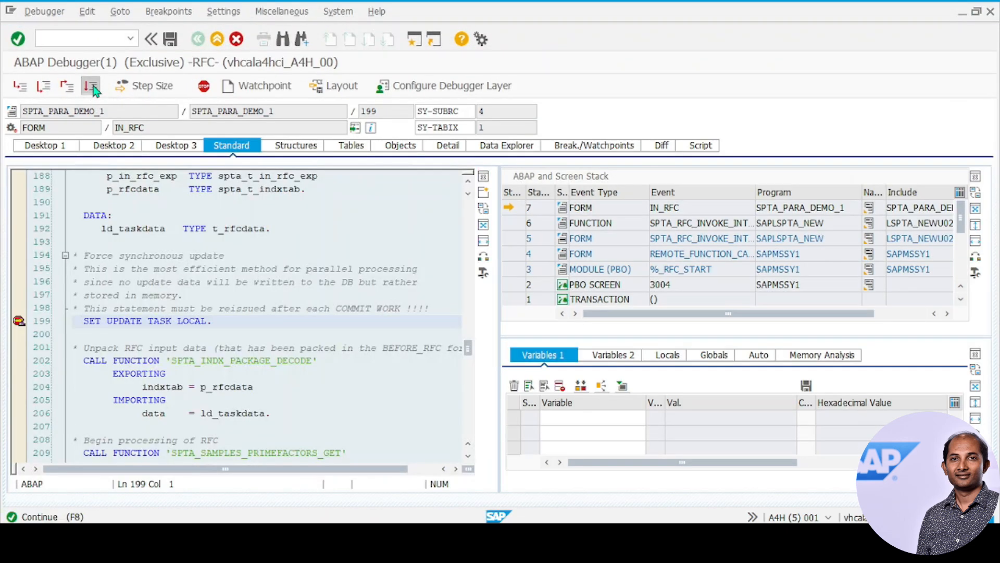
left_click(91, 86)
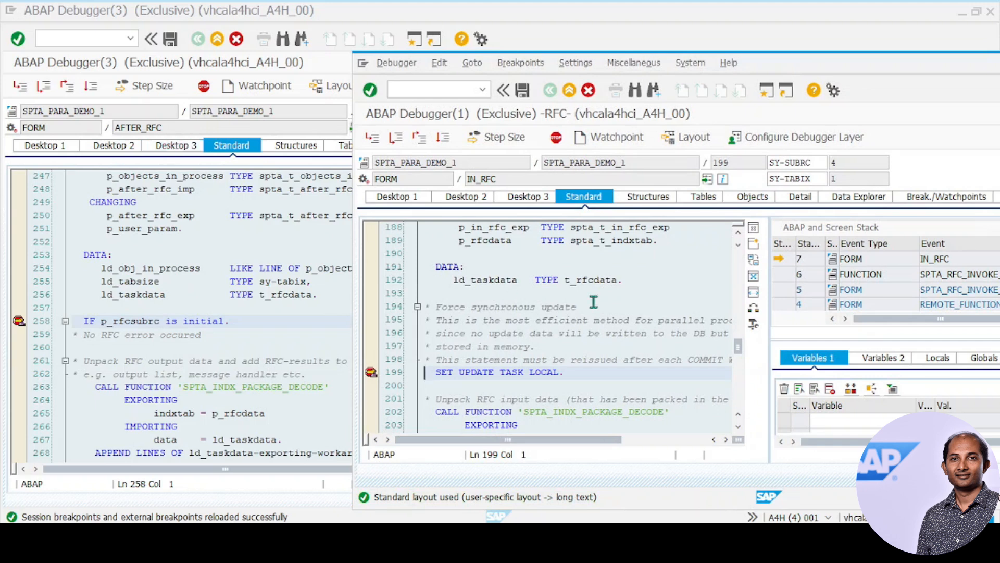
mouse_move(631, 299)
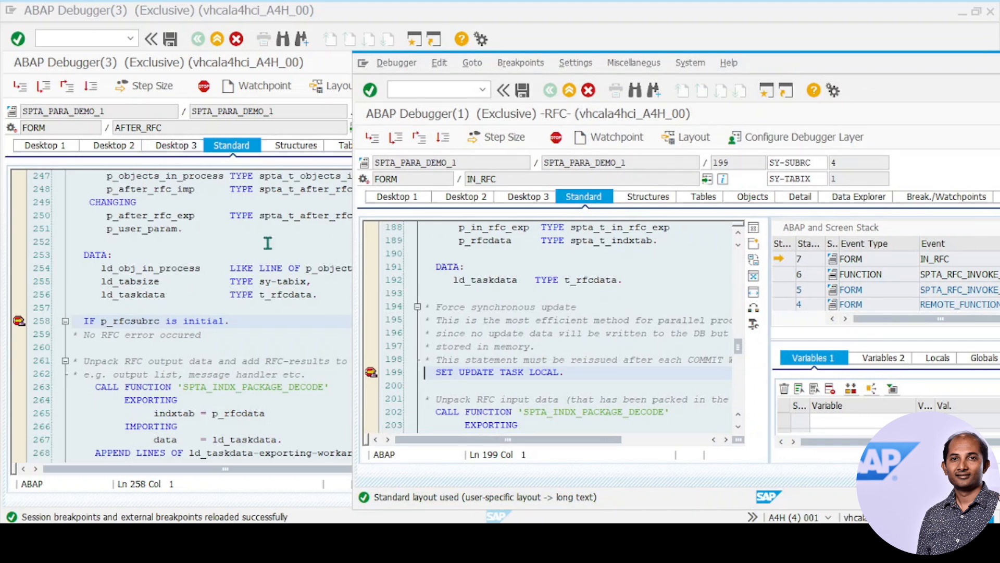
mouse_move(686, 345)
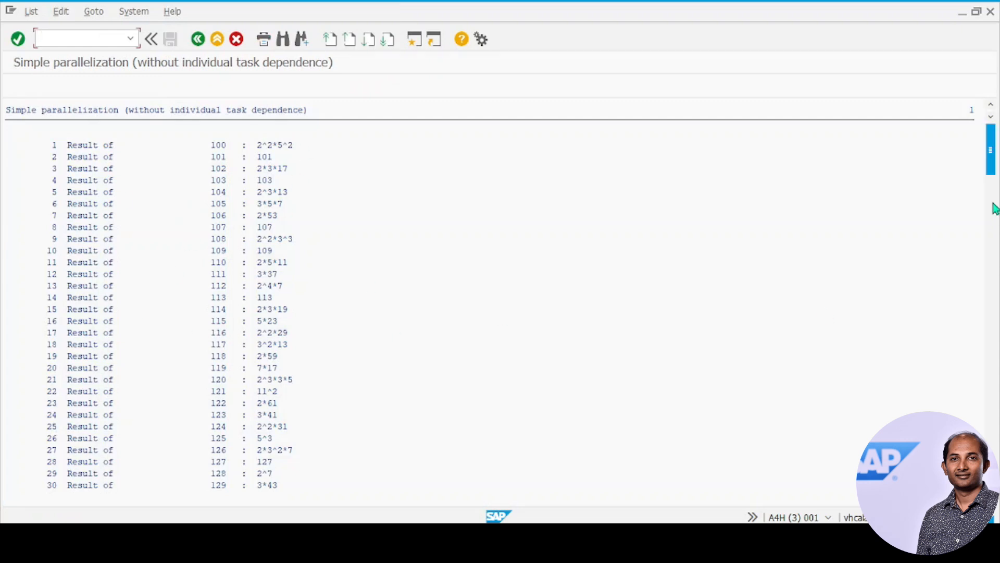
- Scroll the result list down to the prime factorization of 300
scroll("down", 3)
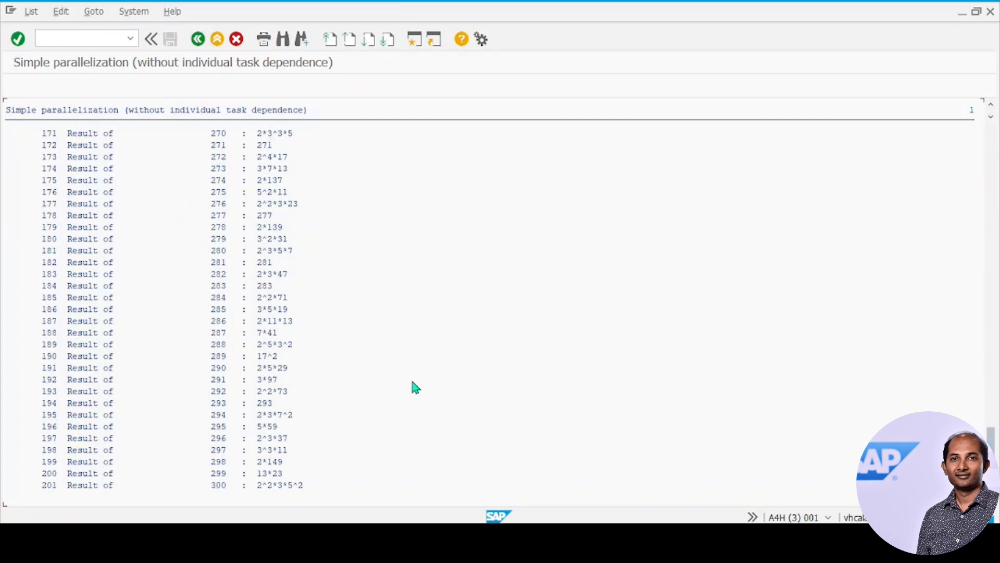
mouse_move(164, 280)
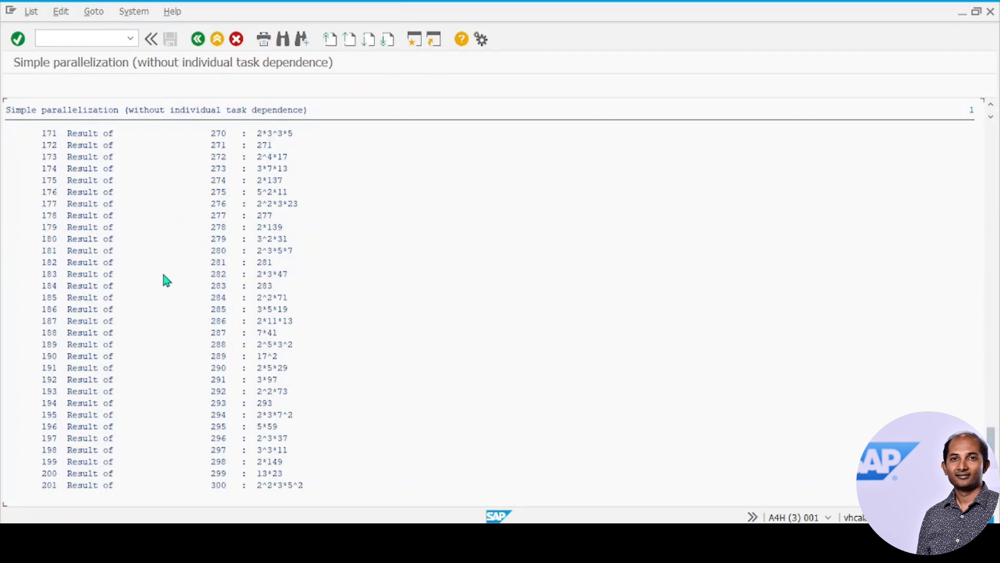
mouse_move(249, 290)
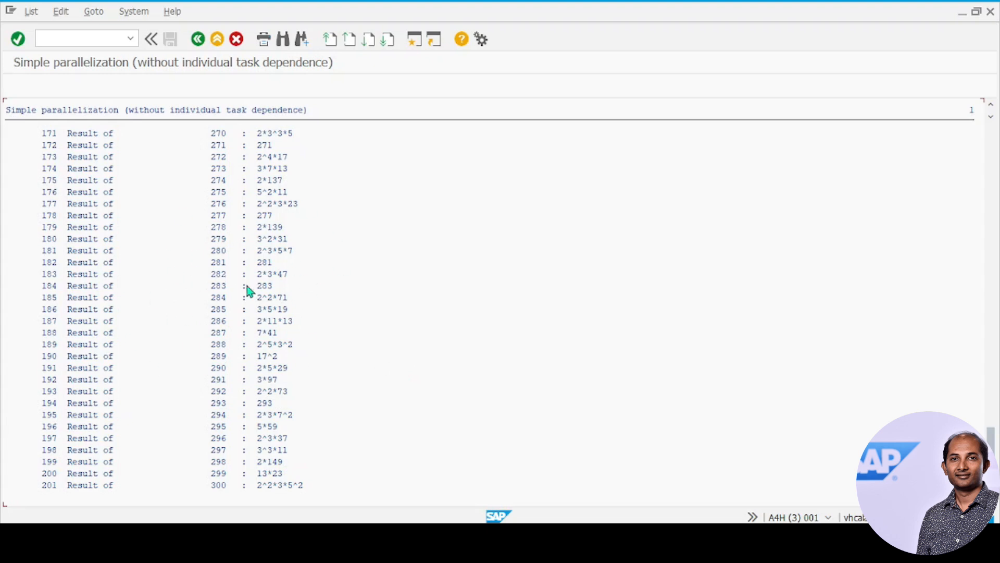
mouse_move(277, 313)
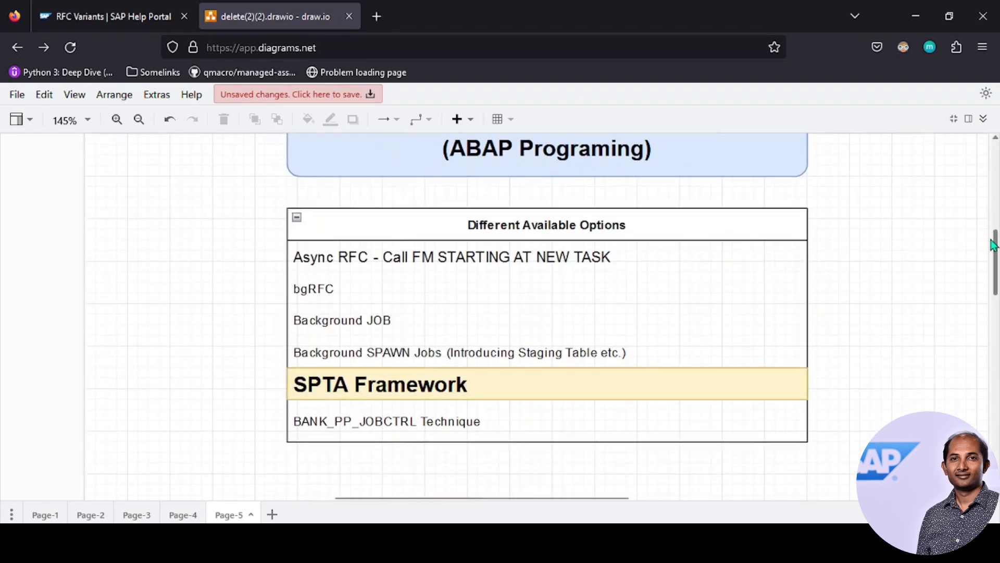
- Select the Background JOB entry in the diagram and return to the Simple parallelization window
left_click(342, 320)
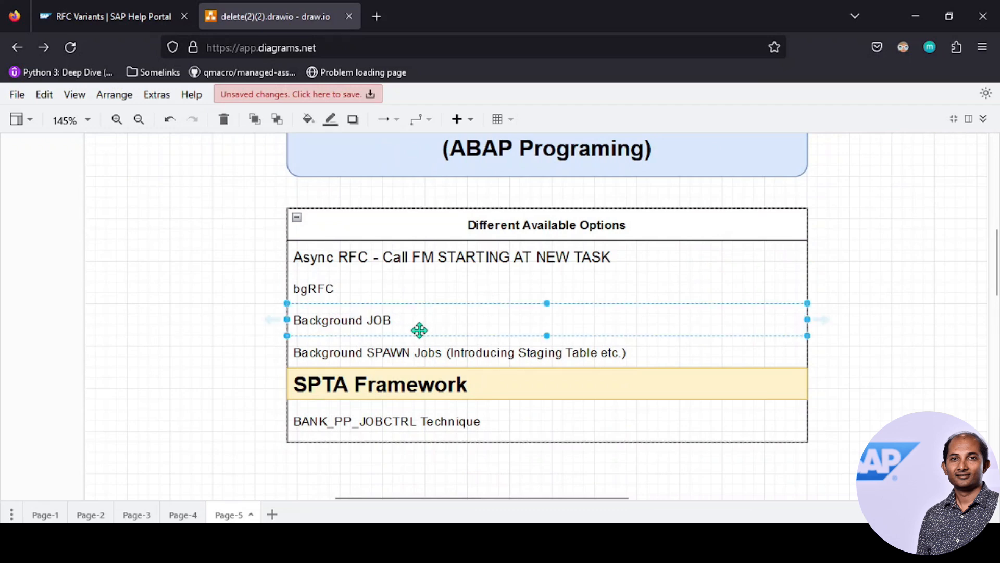
mouse_move(393, 326)
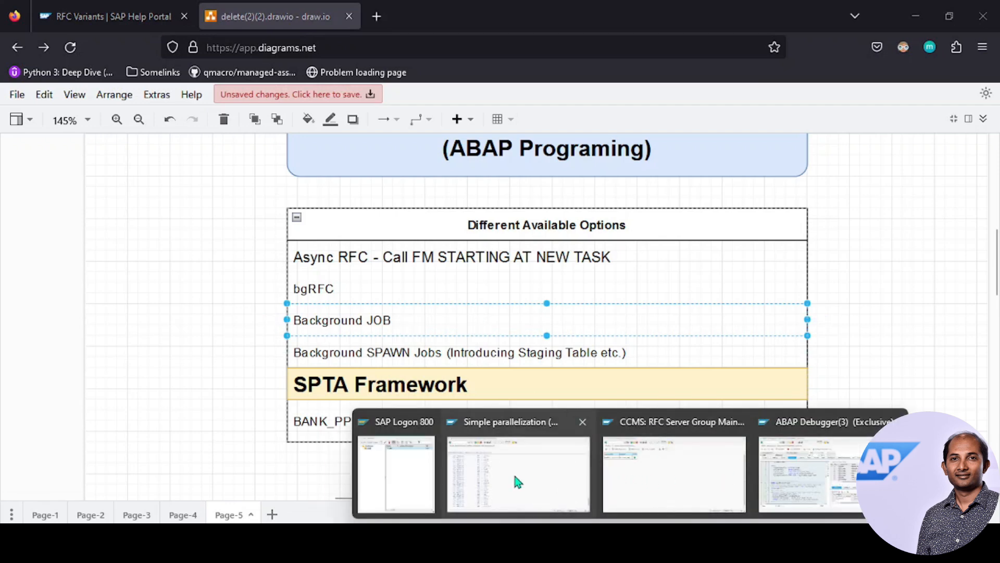
left_click(518, 472)
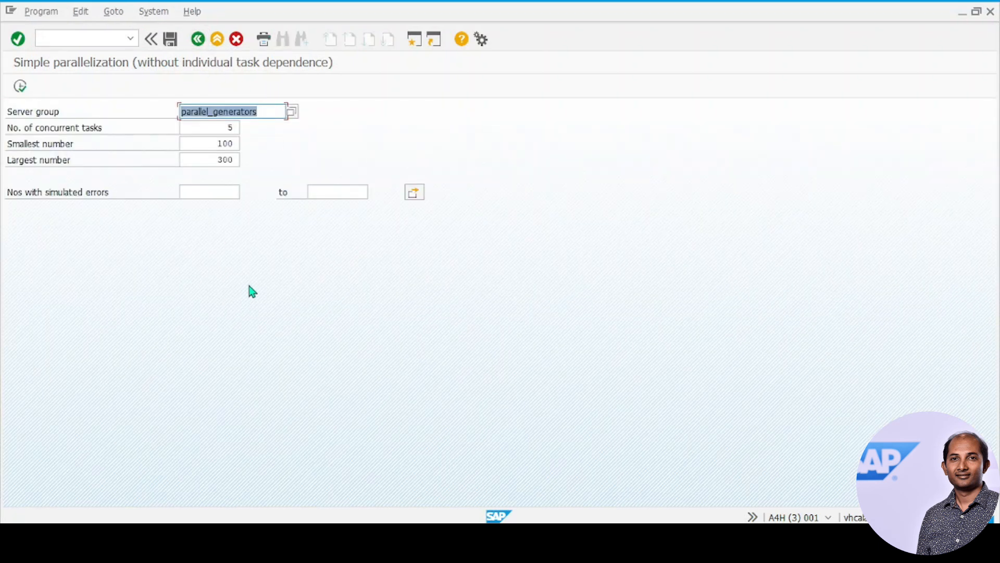
- Run in background with 10 concurrent tasks on output device LP01, confirming the formatting notice
left_click(208, 127)
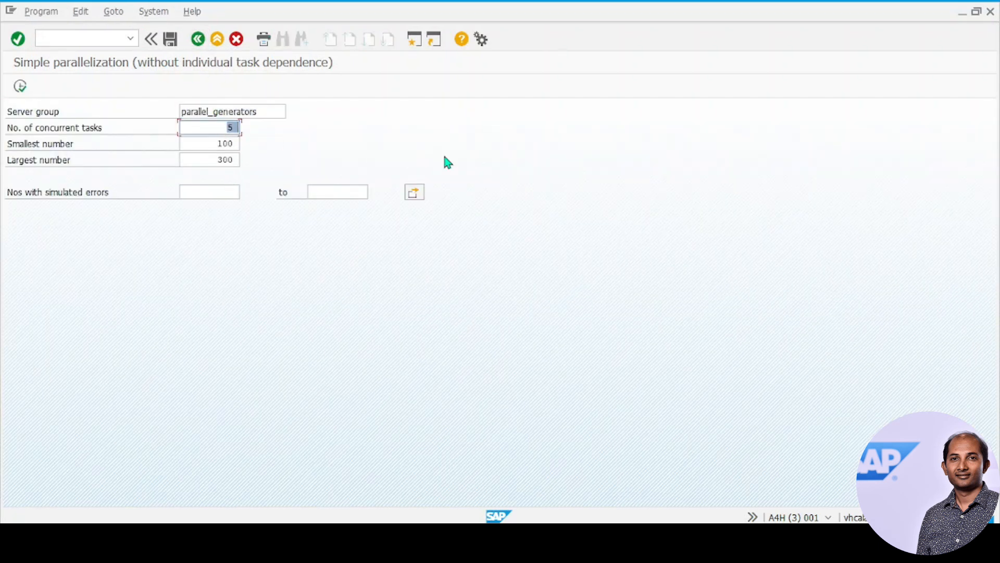
type("10")
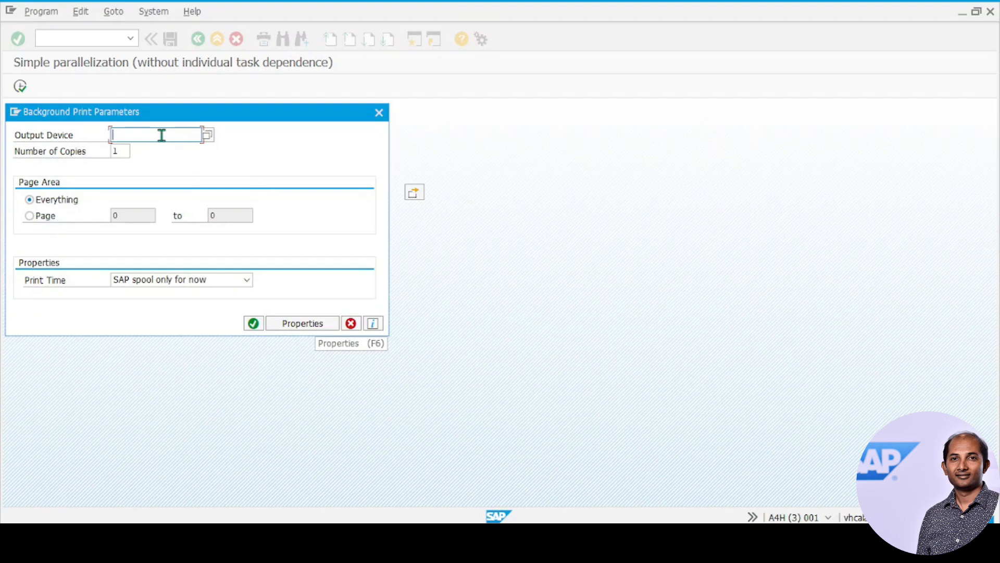
type("LP01")
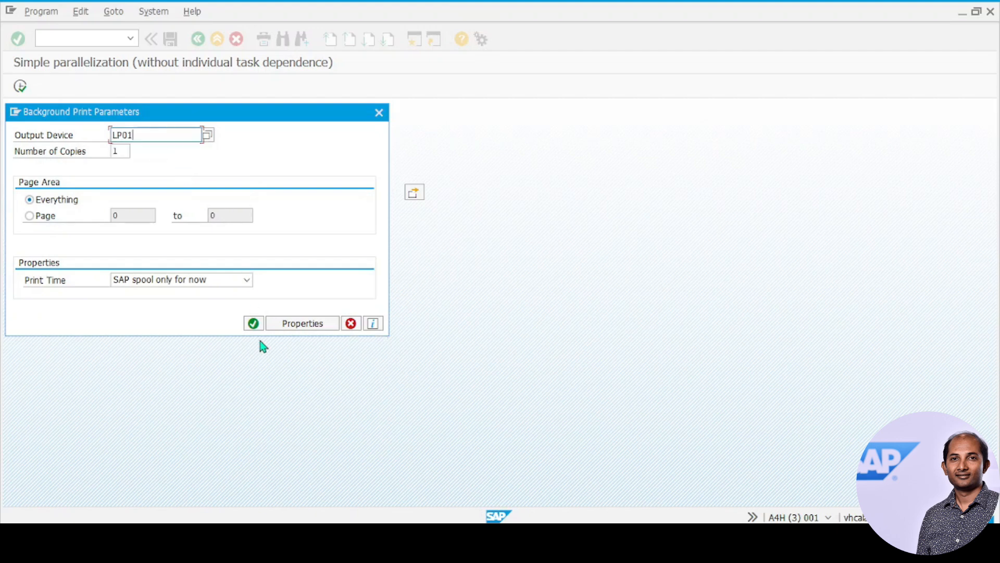
left_click(253, 323)
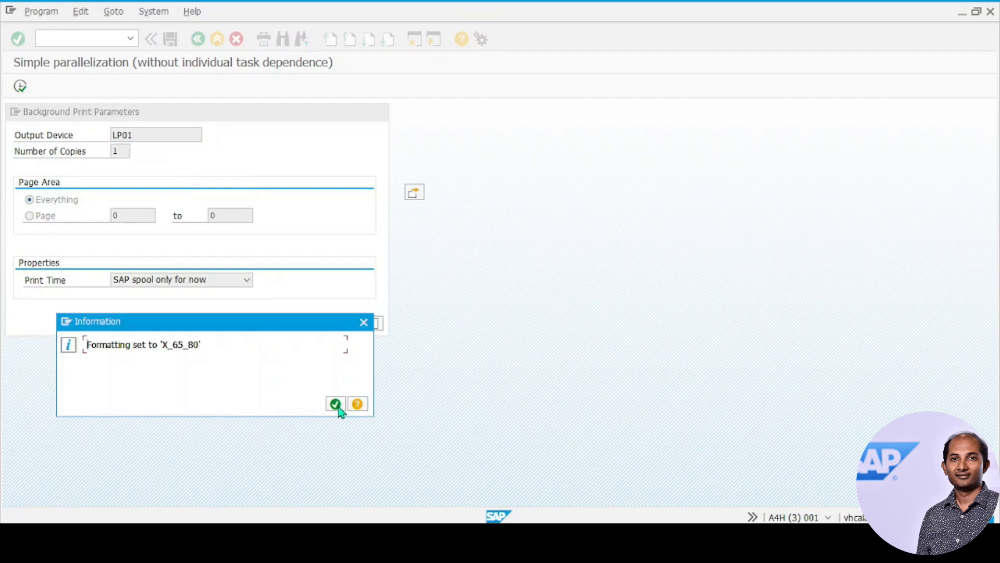
left_click(335, 403)
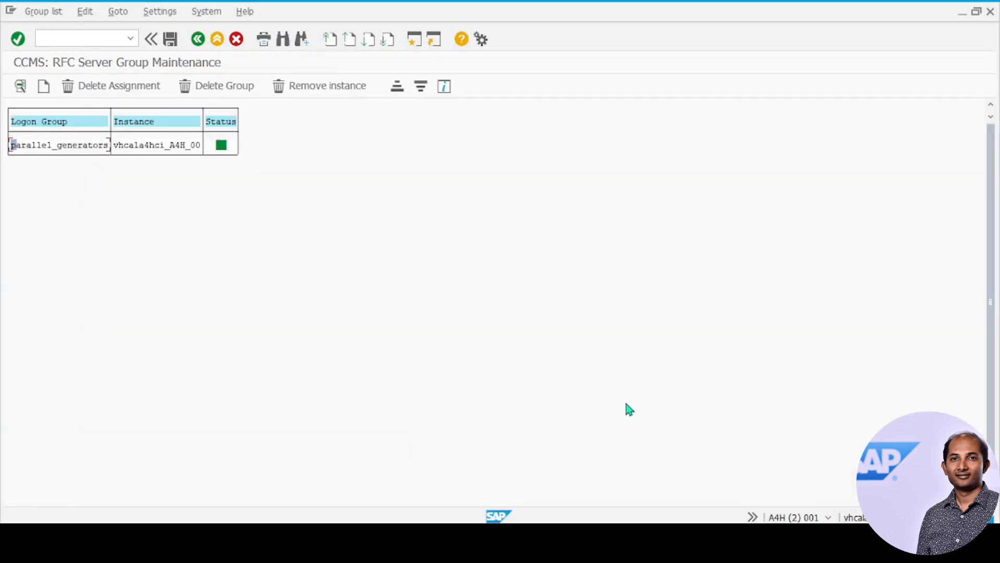
- Go to SM37, list the jobs and select the latest SPTA_PARA_DEMO_1 job for its spool output
type("/")
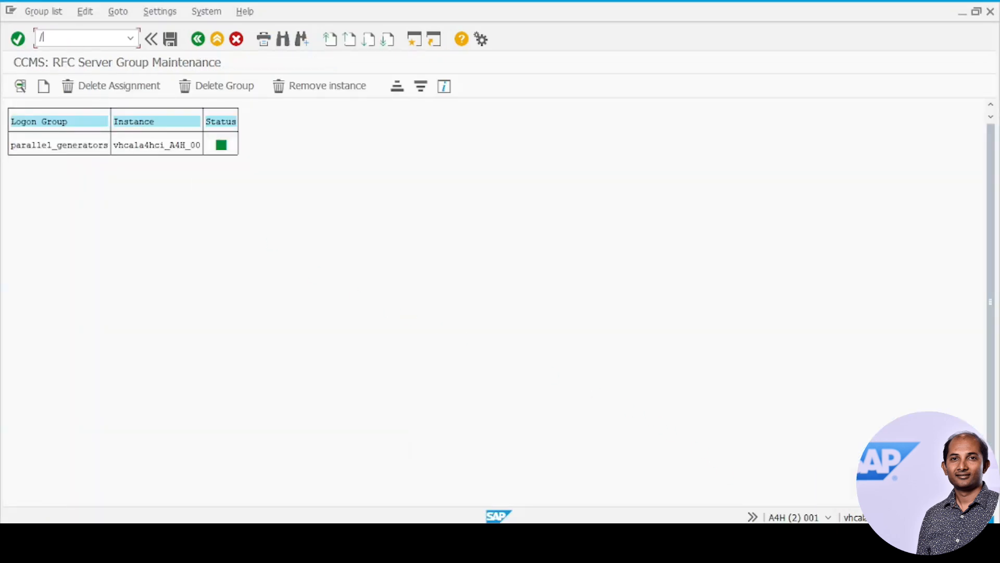
type("nsm3")
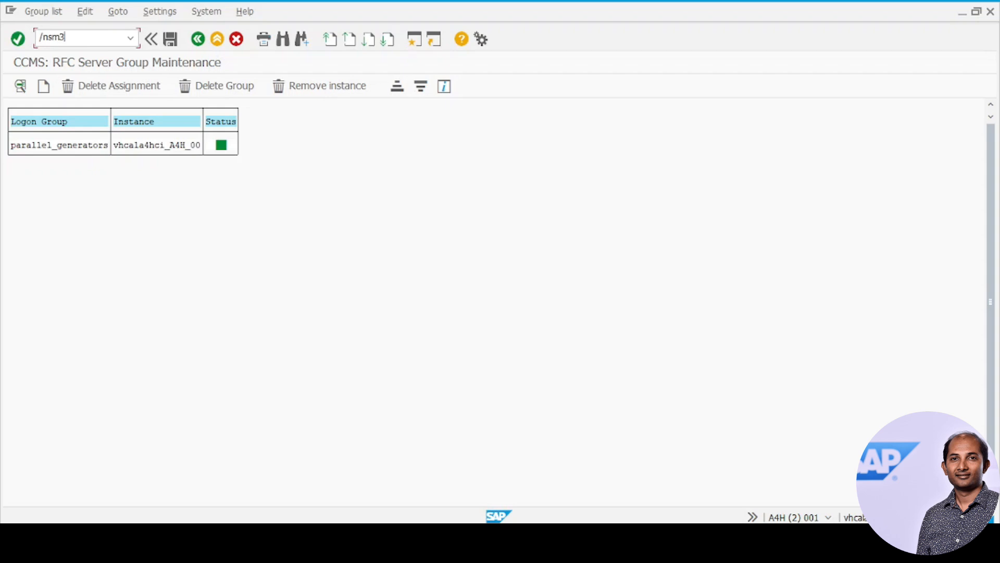
key("Enter")
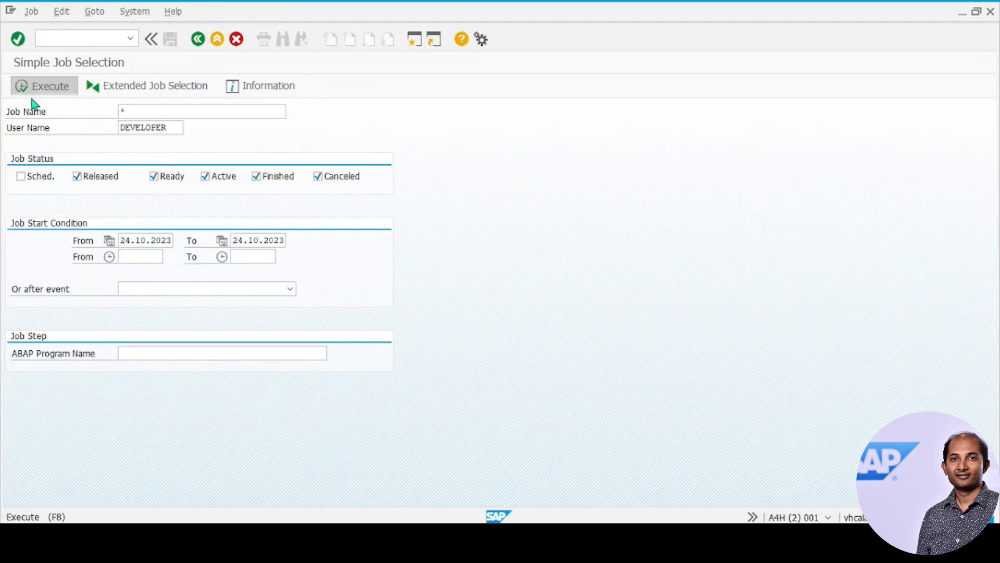
left_click(44, 85)
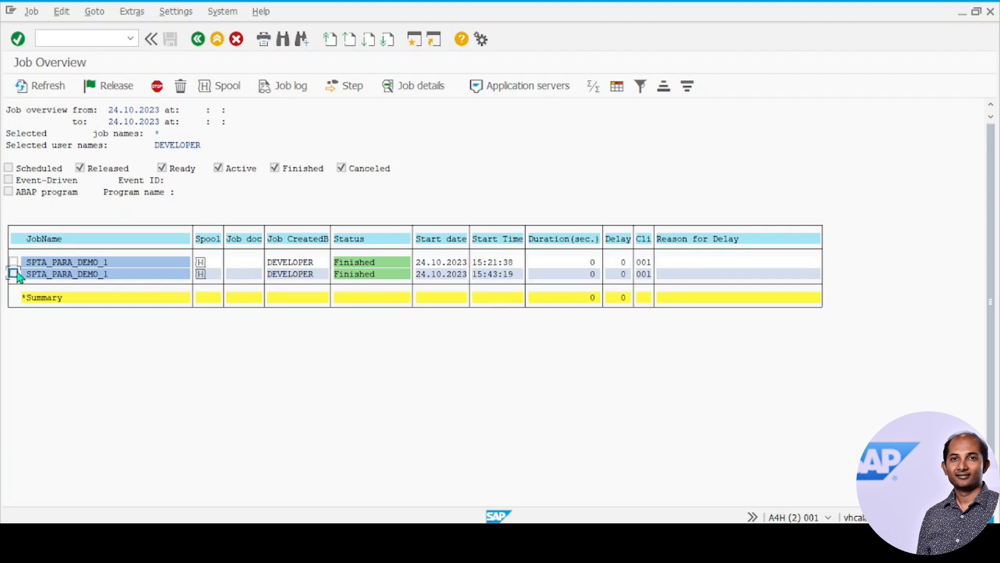
left_click(220, 85)
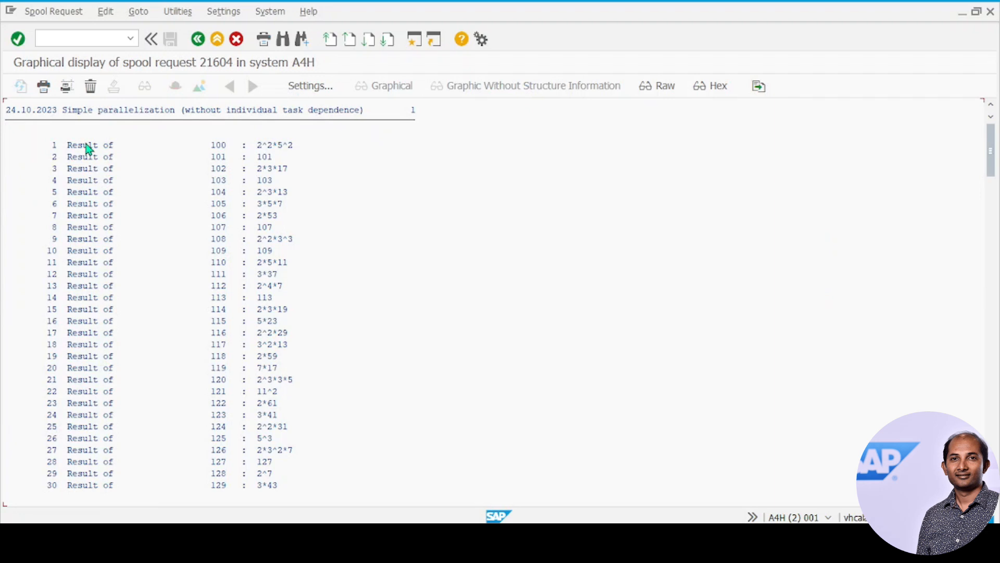
mouse_move(517, 352)
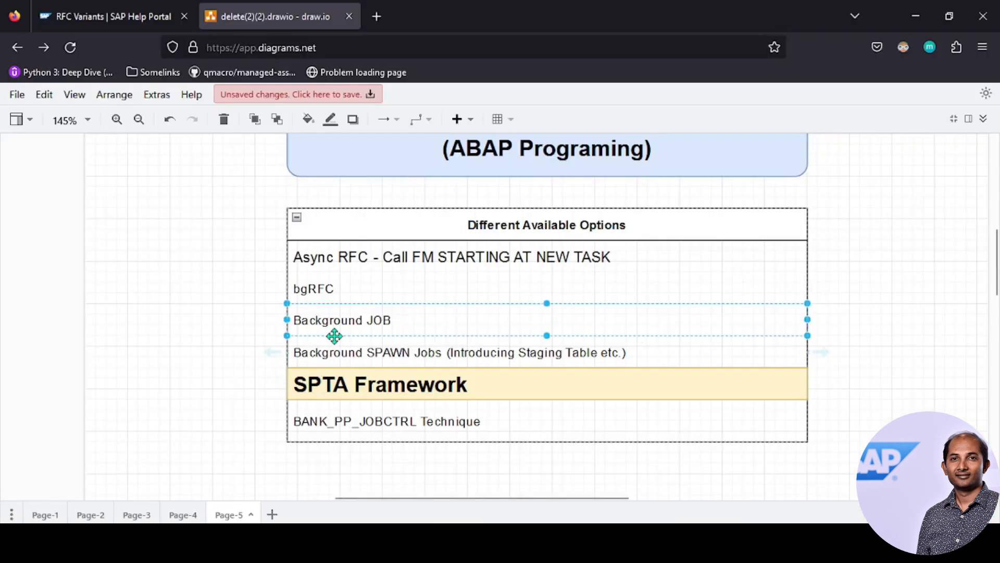
mouse_move(487, 382)
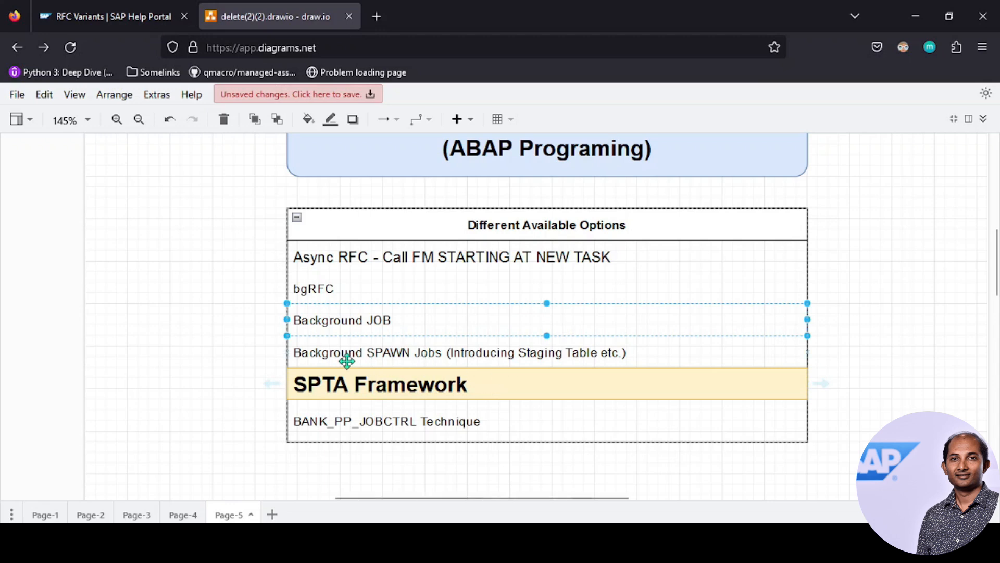
mouse_move(387, 350)
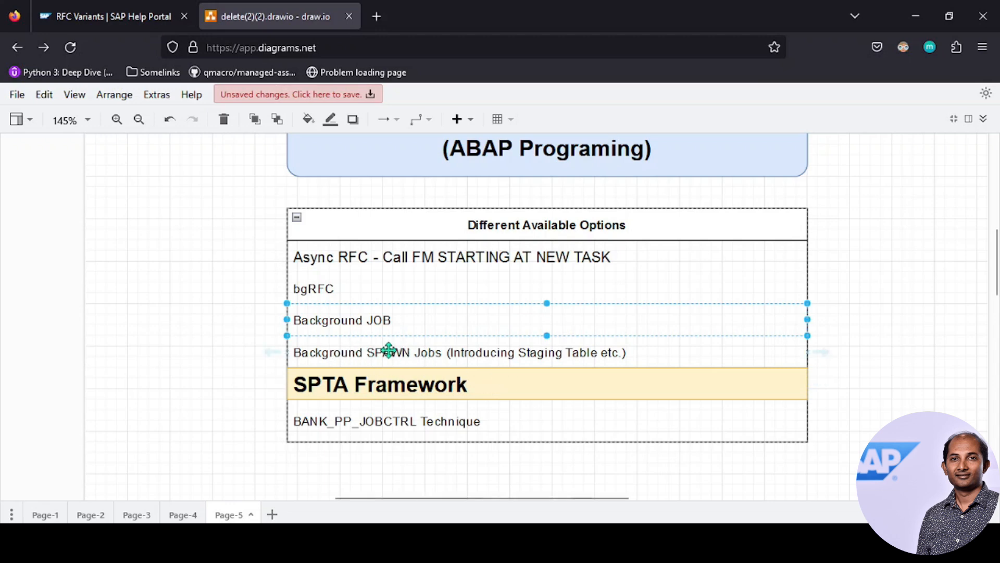
mouse_move(420, 393)
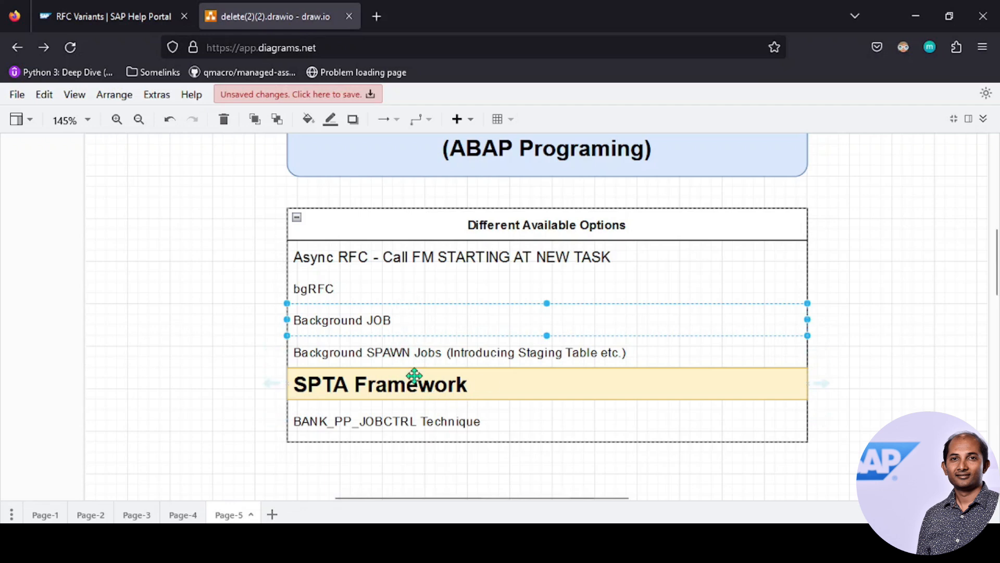
mouse_move(442, 393)
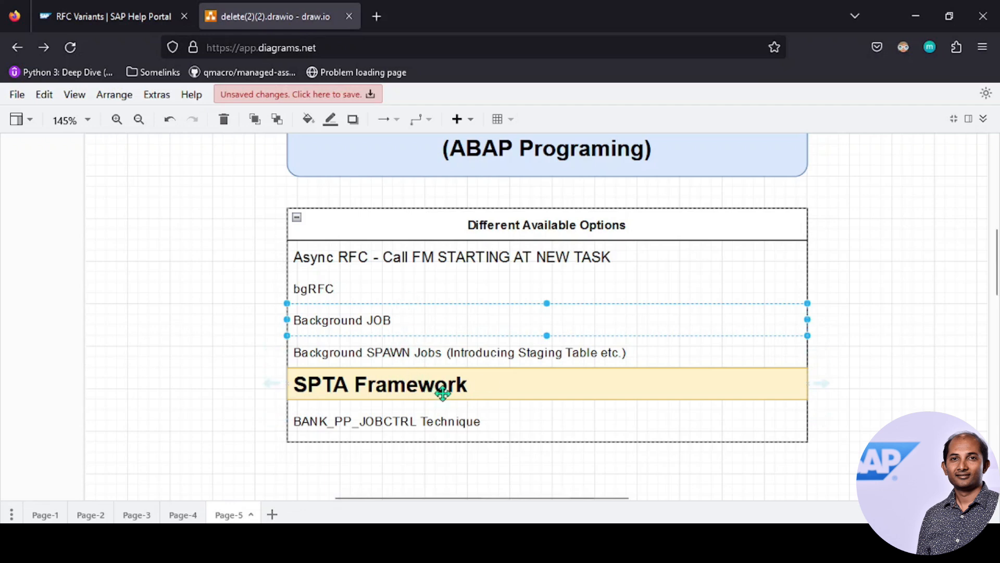